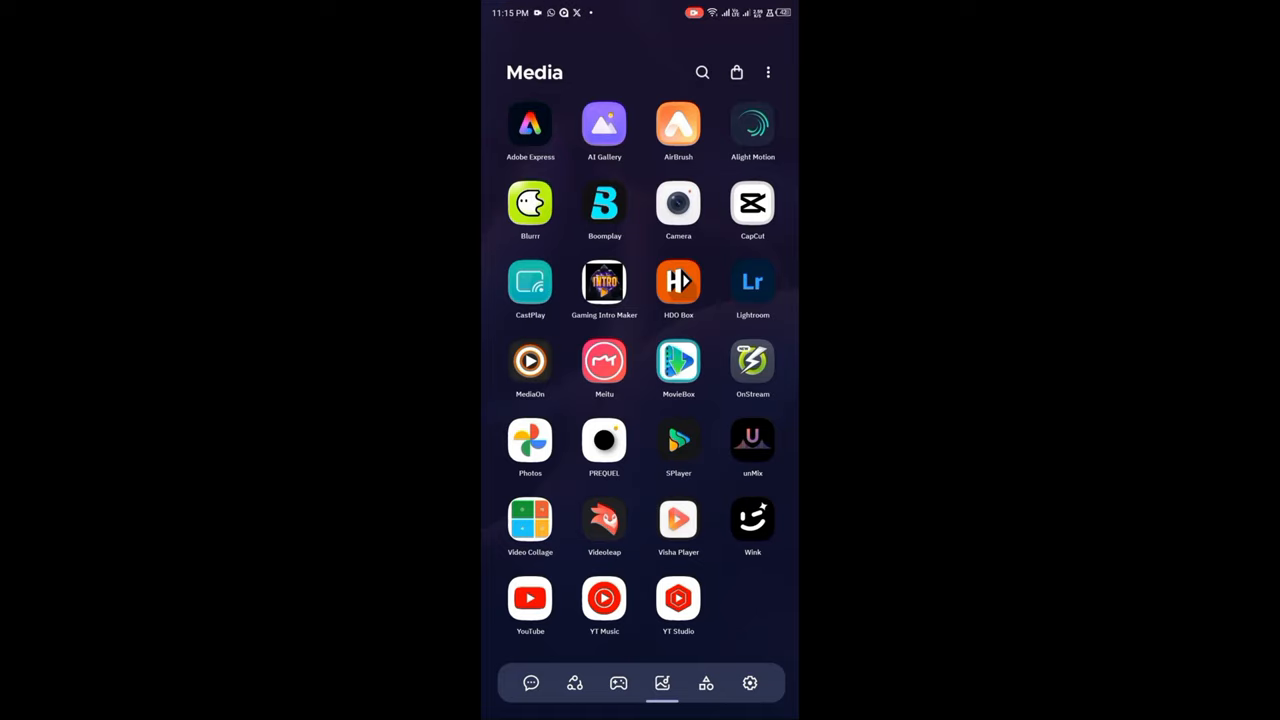
Step: Launch CapCut from the Media folder so the projects list appears
click(752, 204)
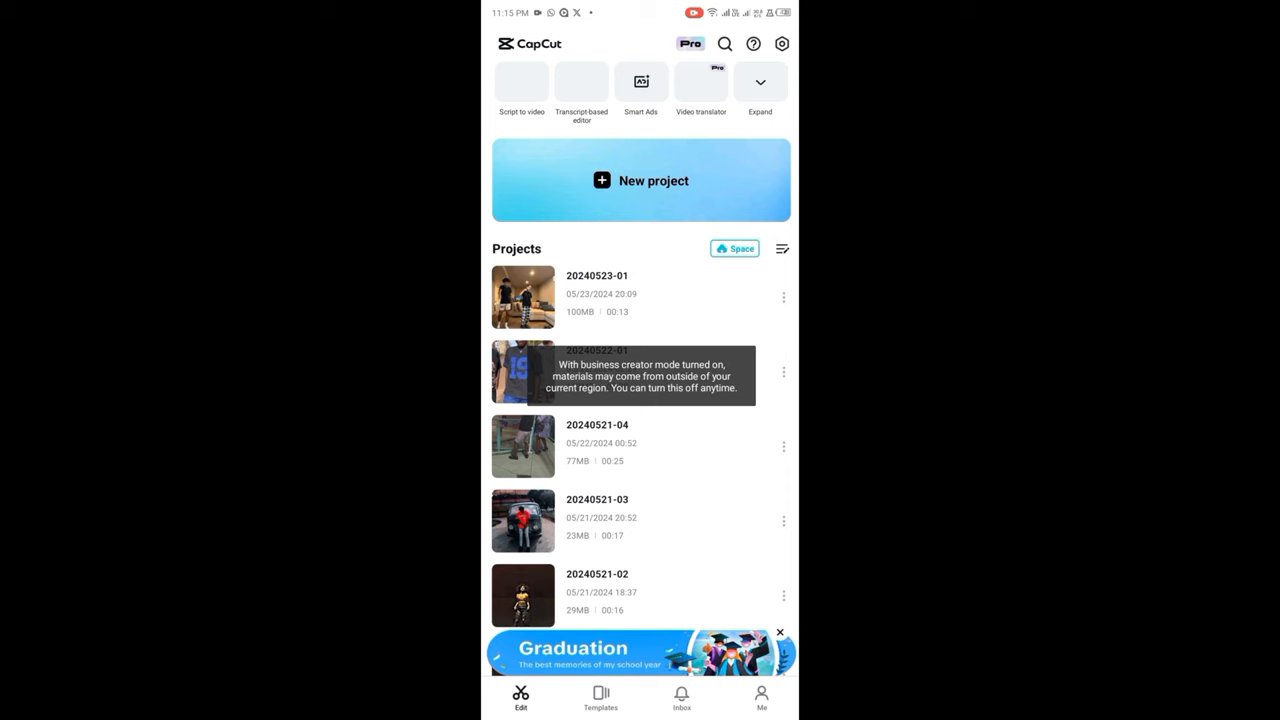
Step: Open the most recent selfie video project in the editor
click(640, 180)
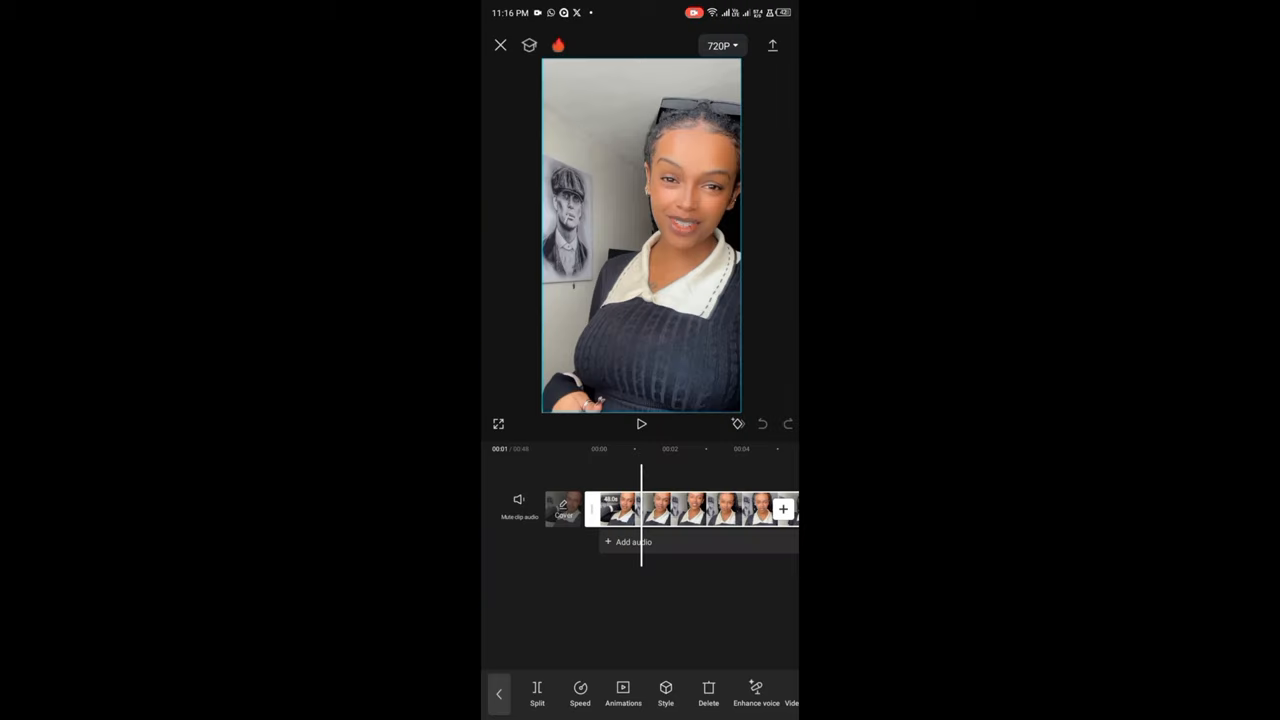
scroll(left, 3)
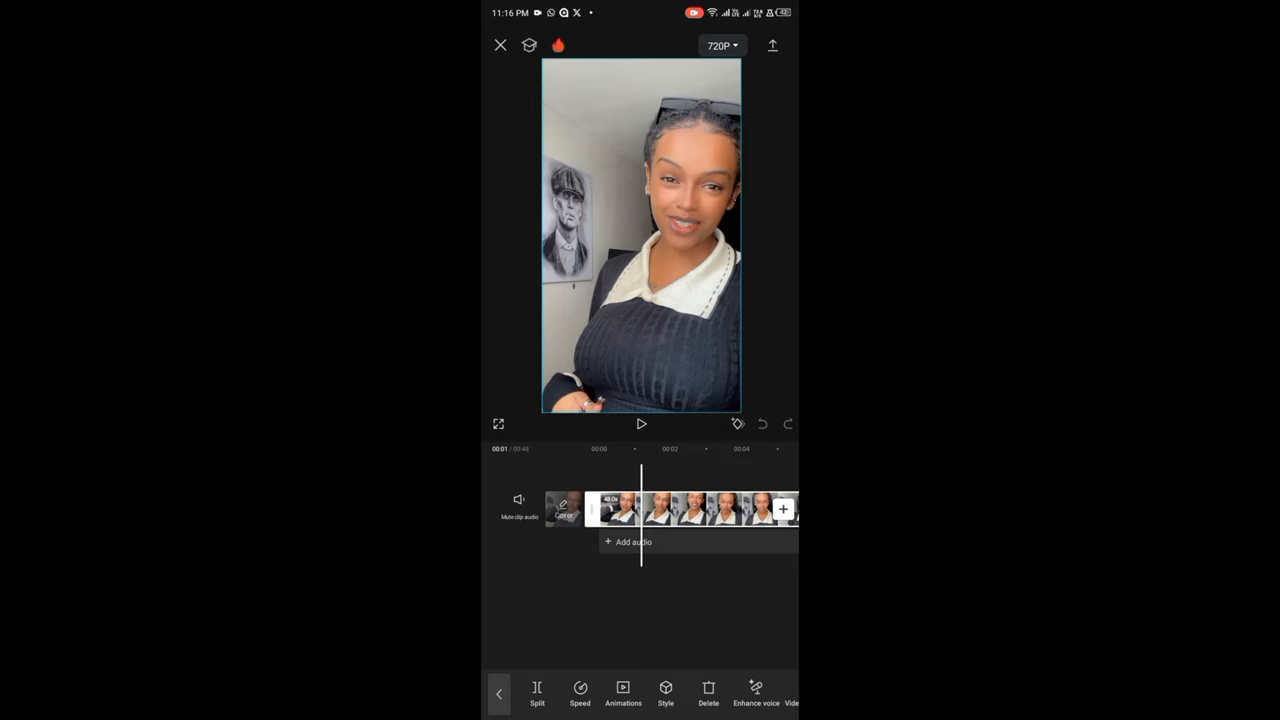
Step: Try the clip at 2x and 0.9x in Normal speed, then confirm it back at 1x
click(580, 694)
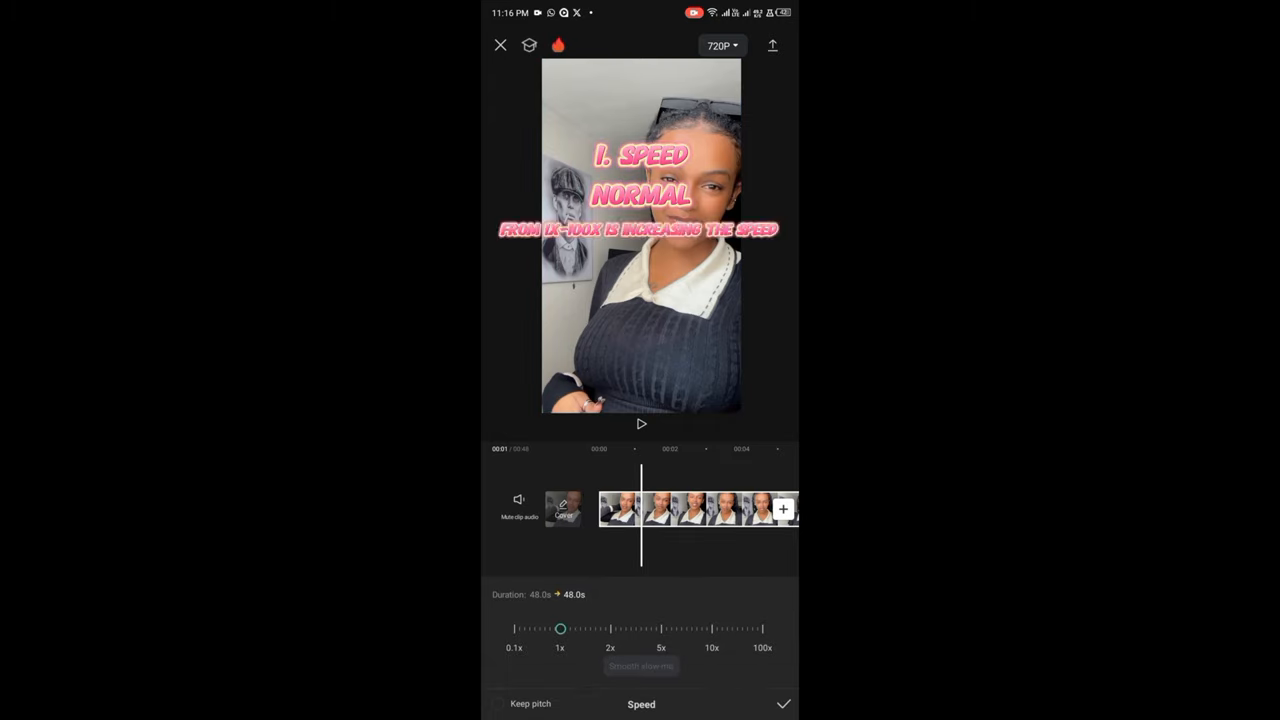
drag(562, 628, 612, 628)
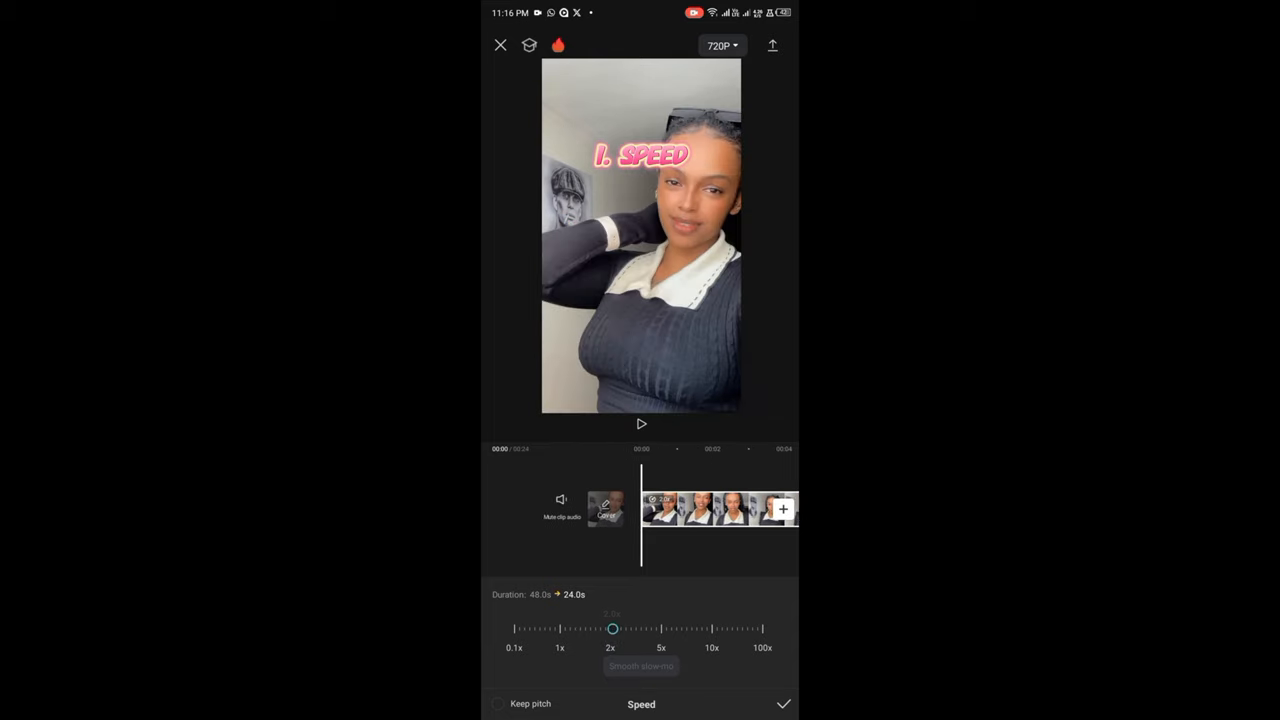
click(640, 424)
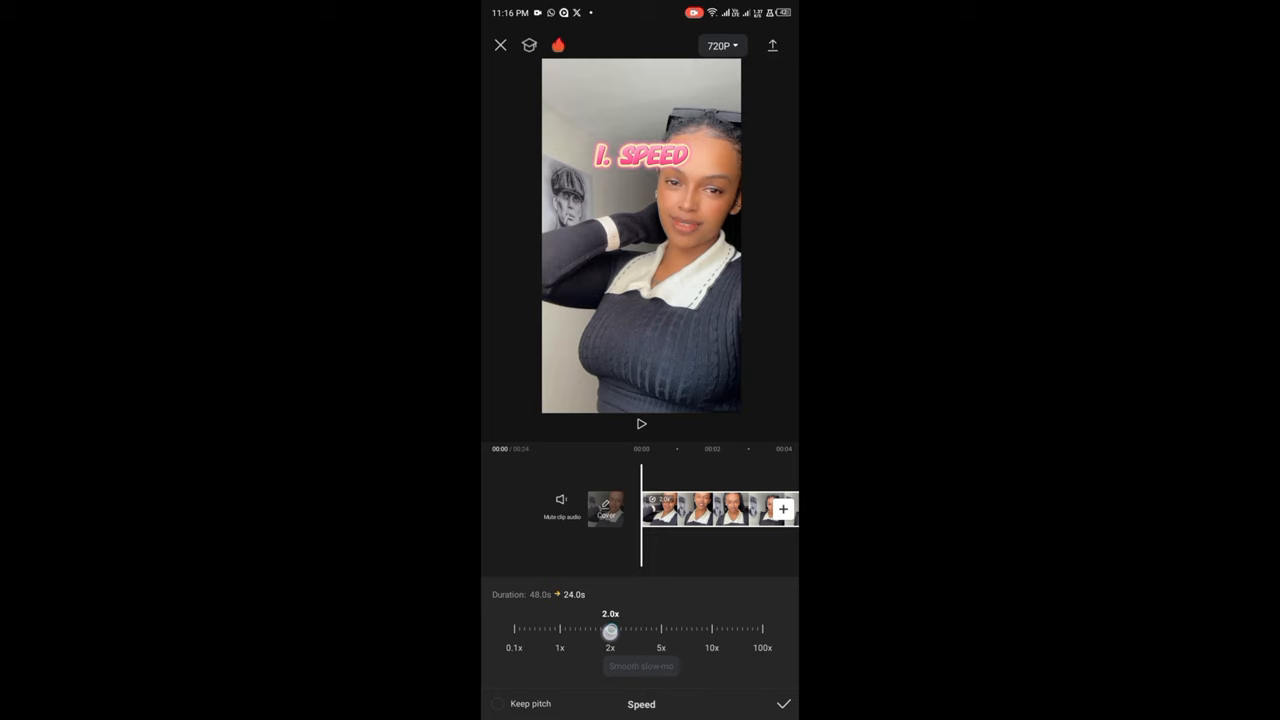
drag(610, 628, 516, 628)
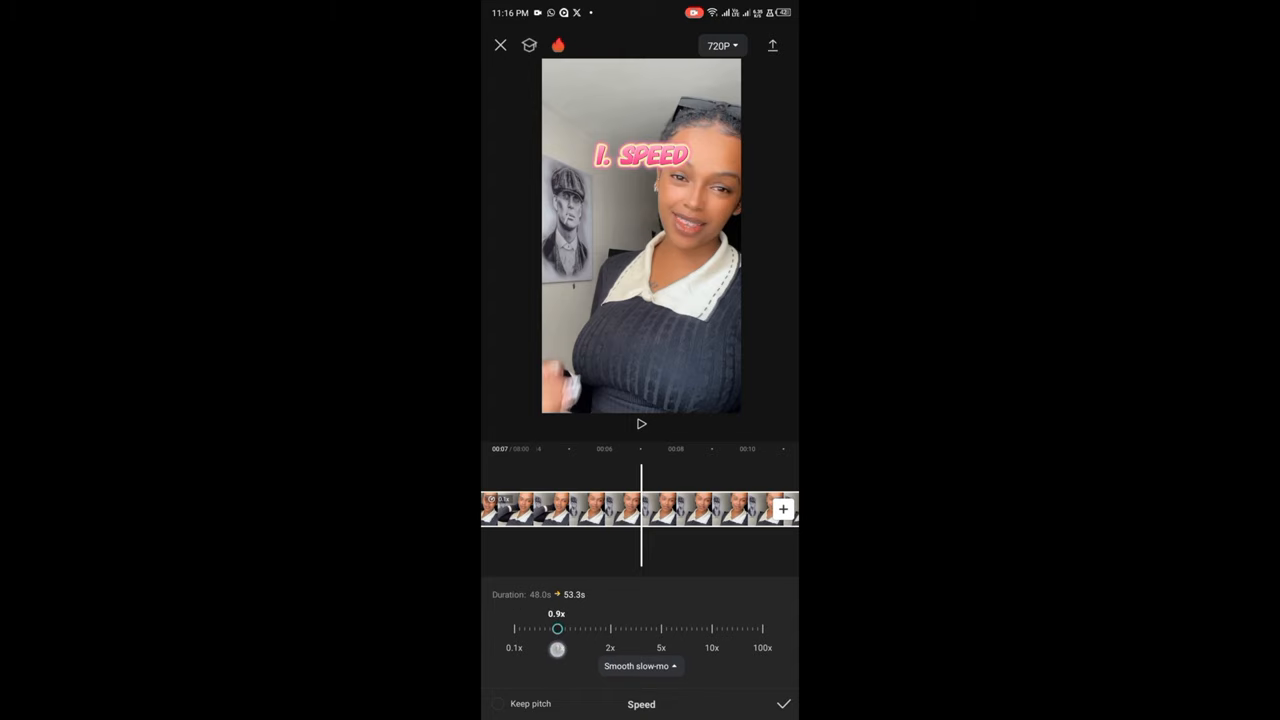
drag(556, 628, 562, 628)
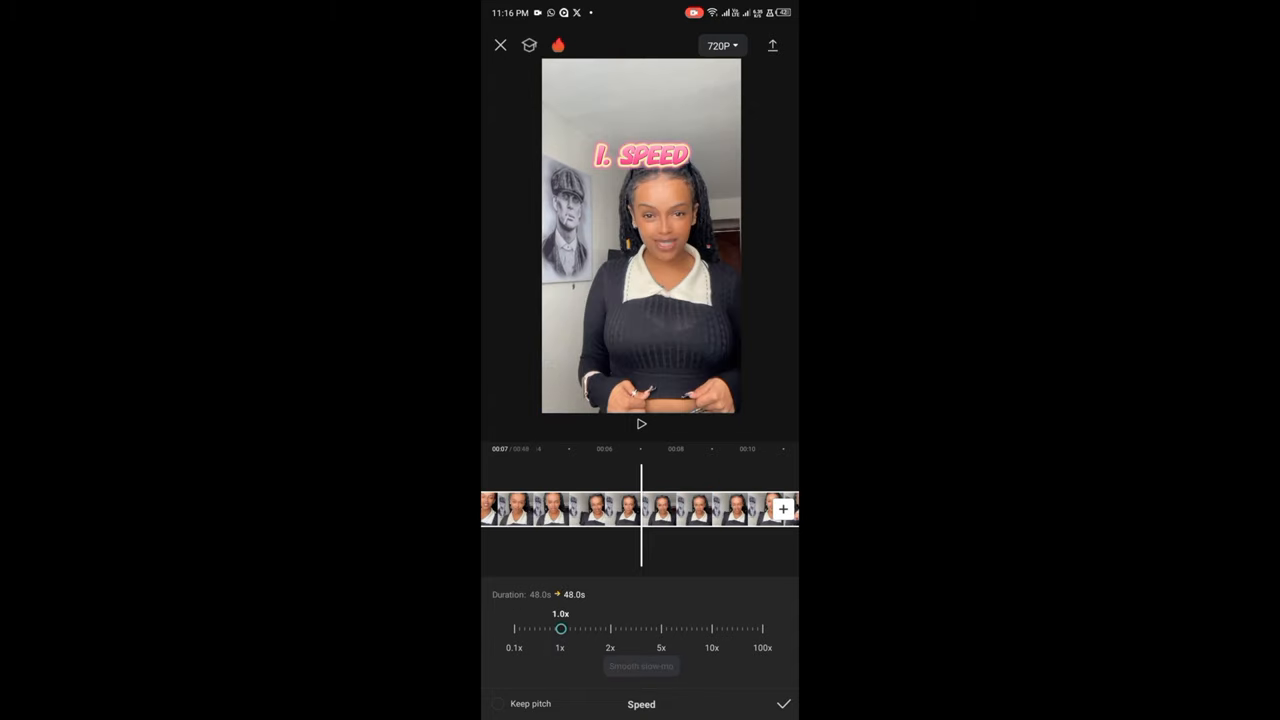
click(784, 704)
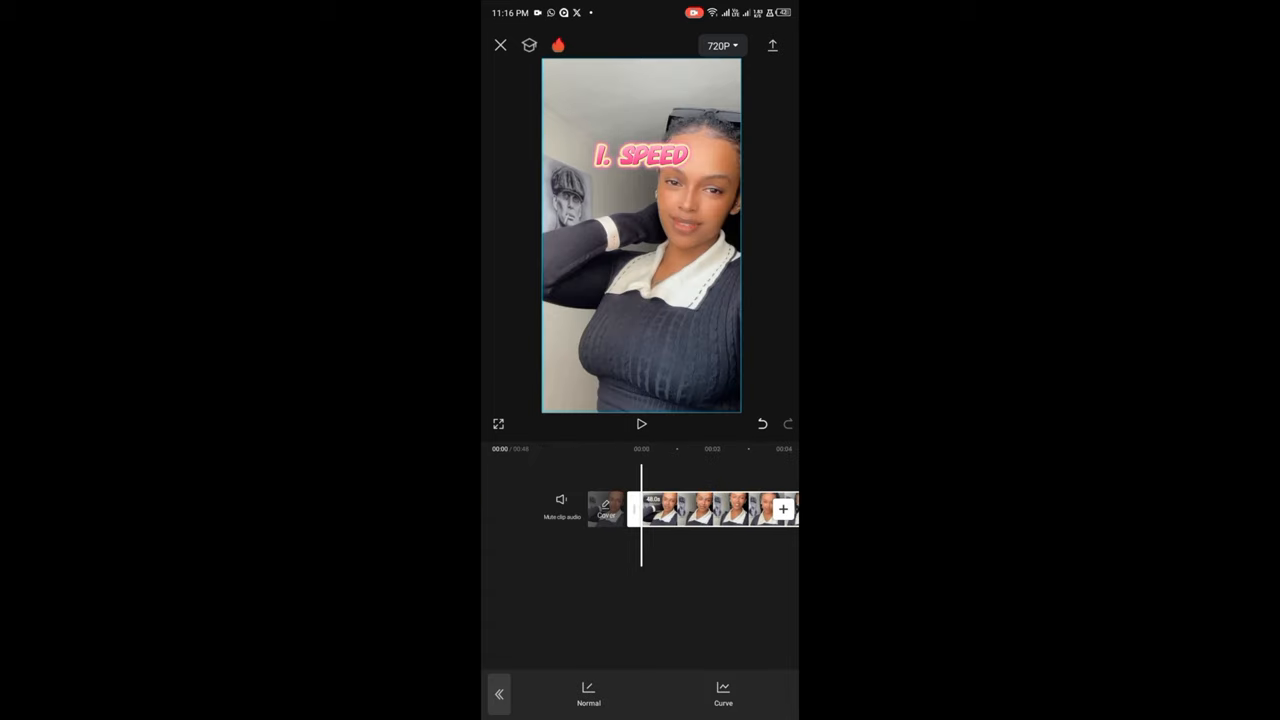
Step: Preview a custom speed curve, reset it flat and confirm it
click(724, 692)
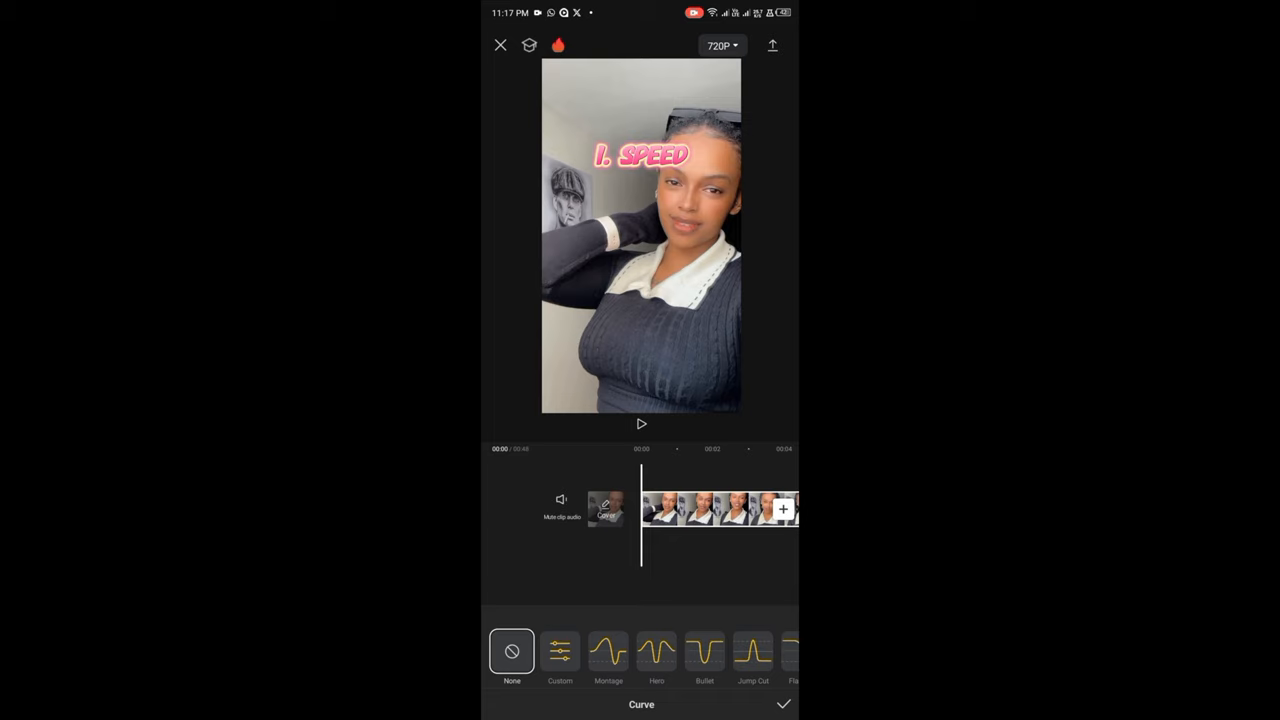
click(560, 652)
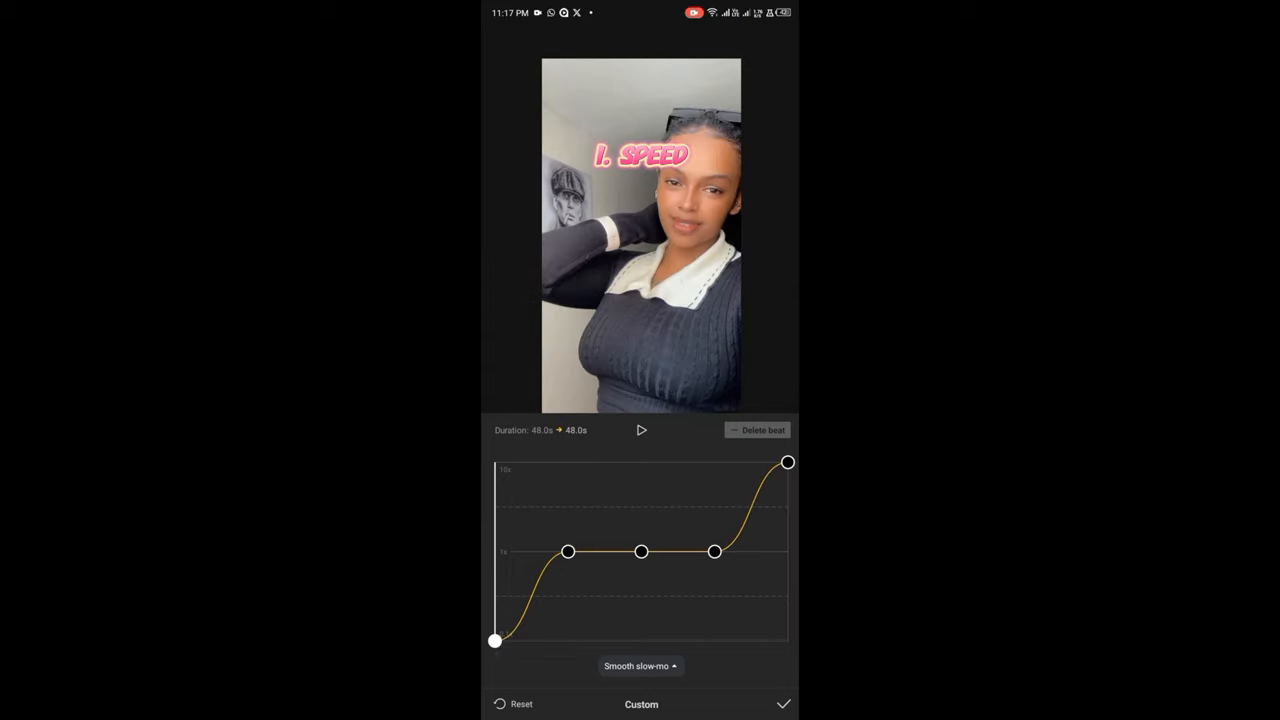
click(640, 430)
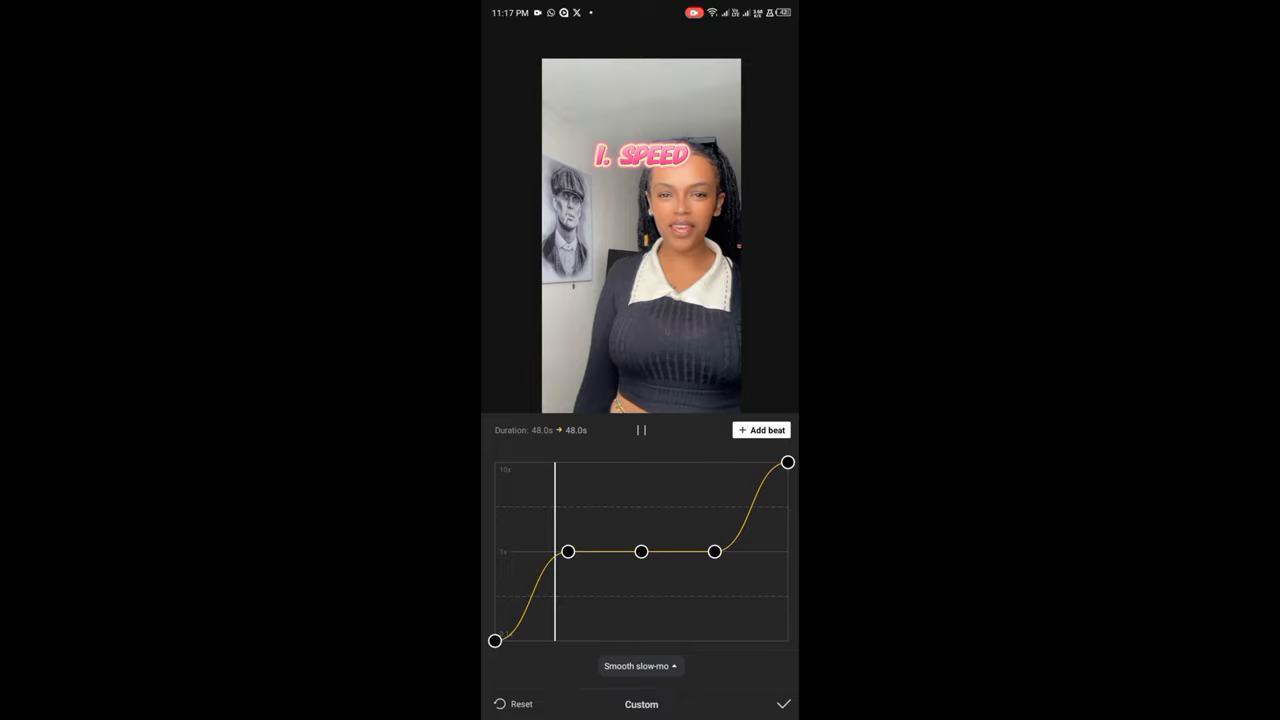
click(568, 552)
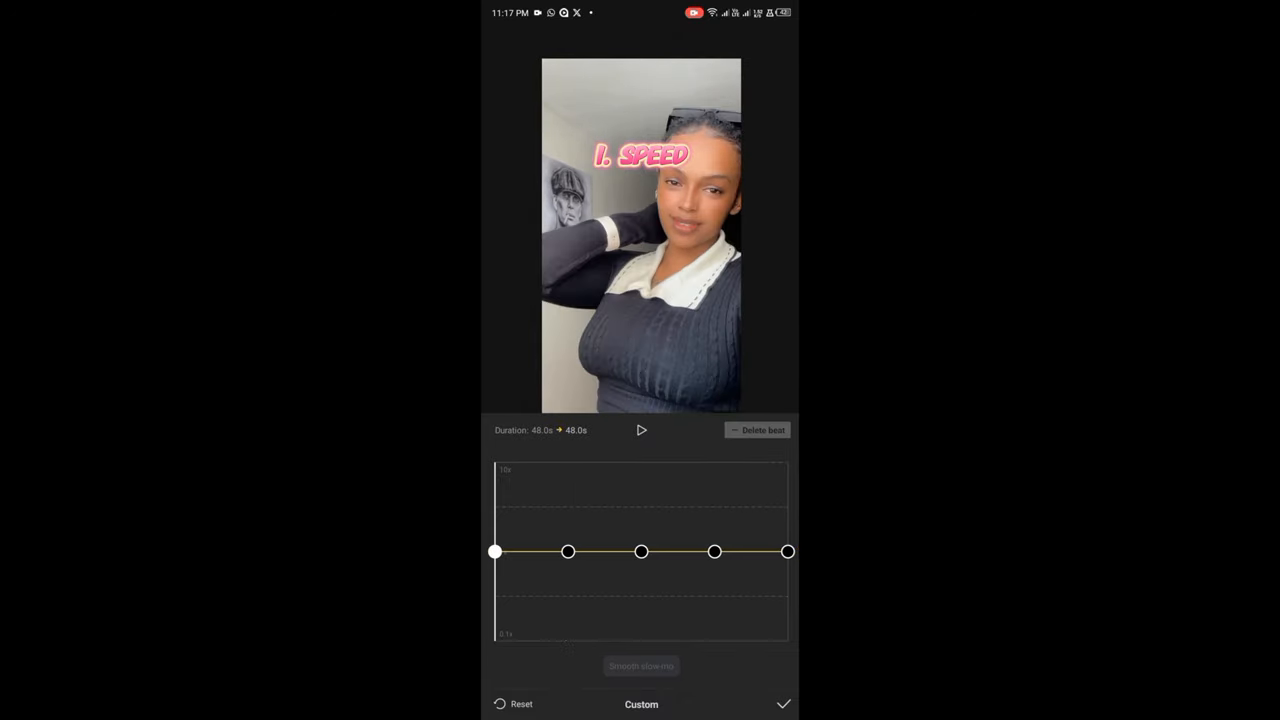
click(784, 704)
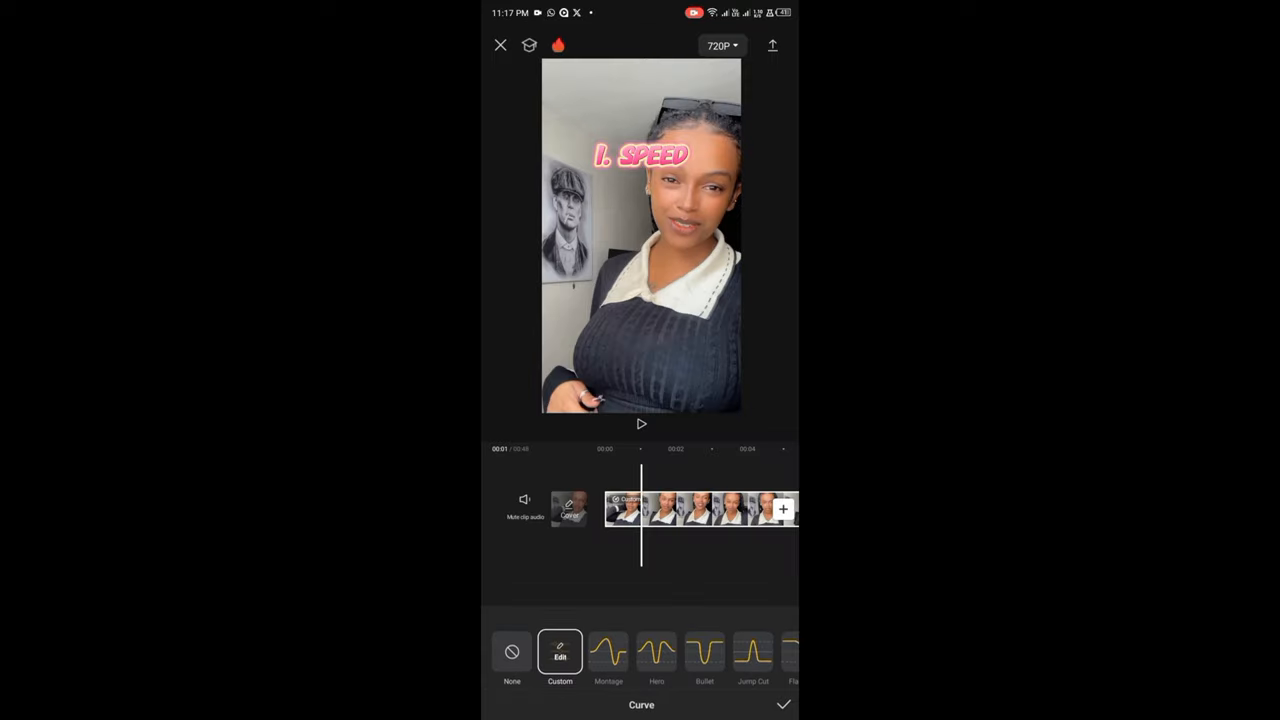
Step: Apply the Montage speed curve preset to the clip and confirm
click(608, 656)
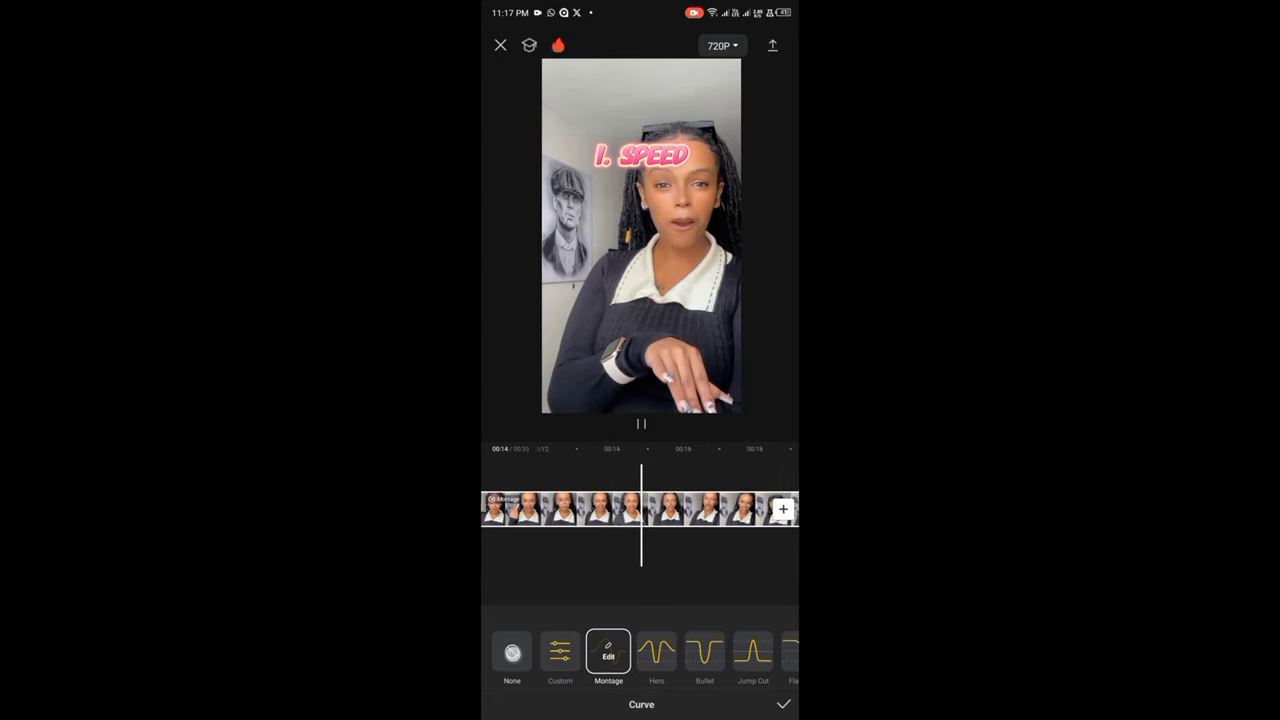
click(512, 652)
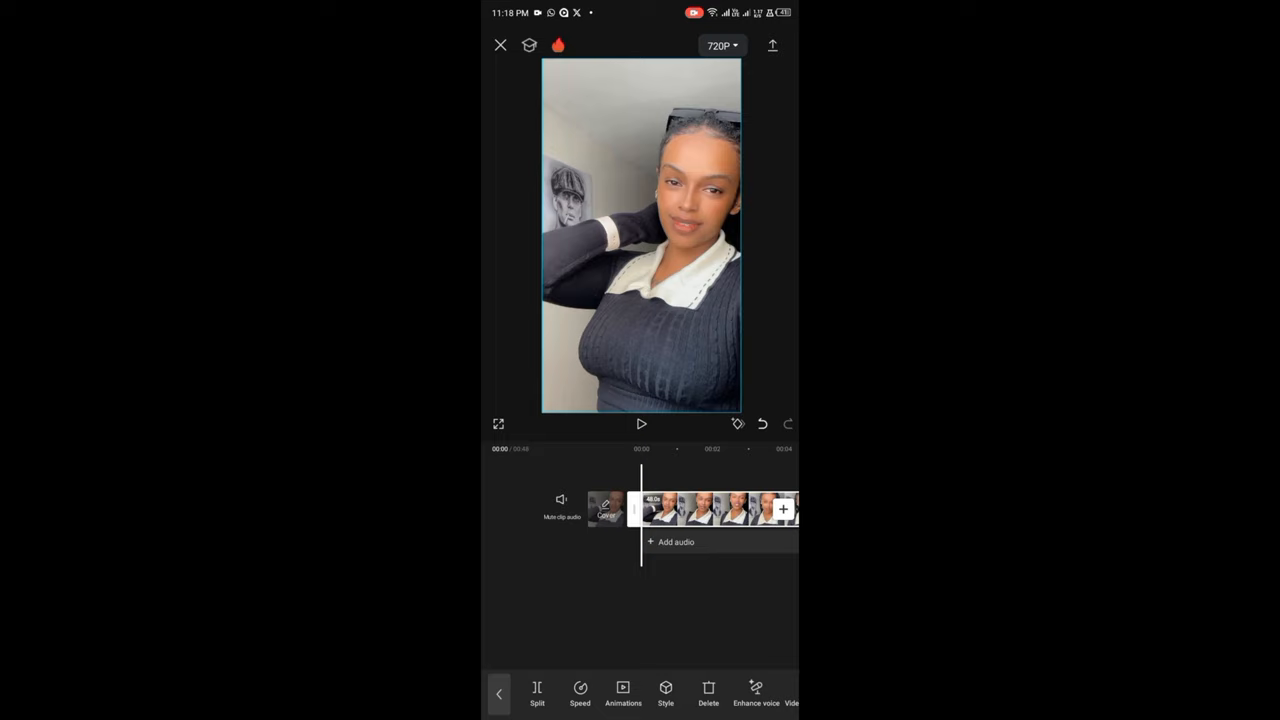
Step: Preview two In animation presets on the clip, then close Animations
click(624, 696)
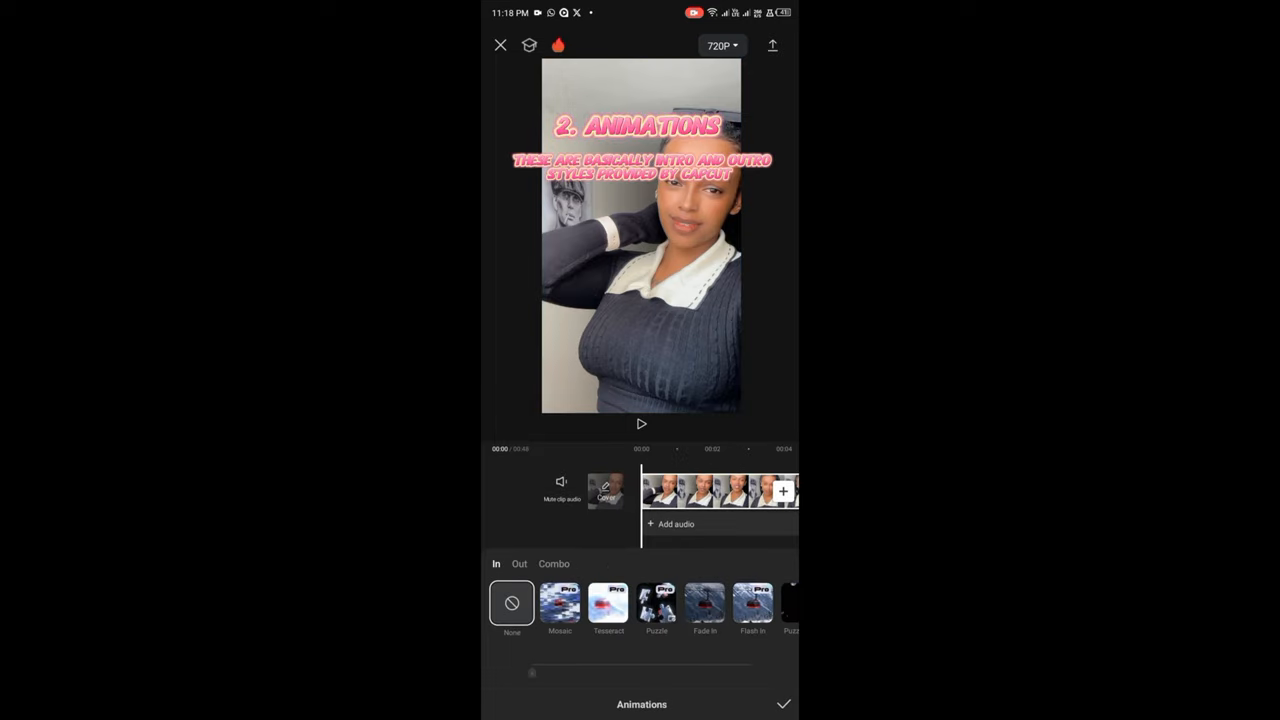
click(560, 604)
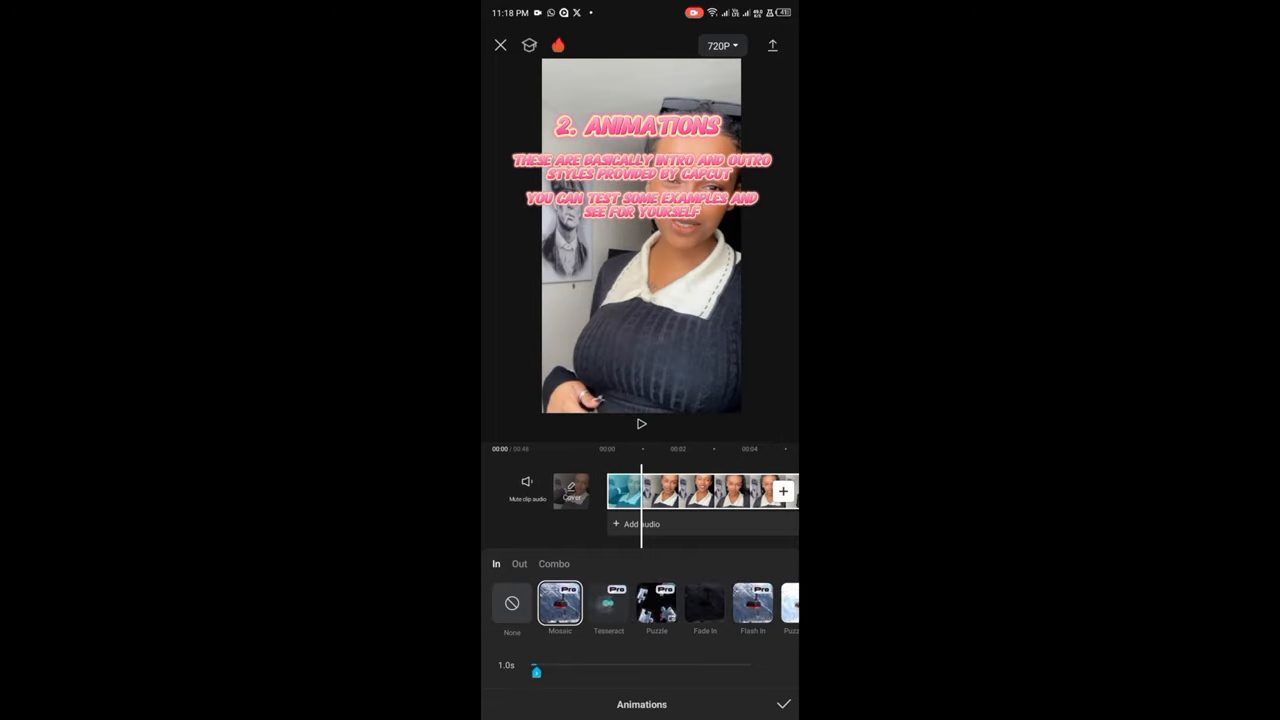
click(608, 604)
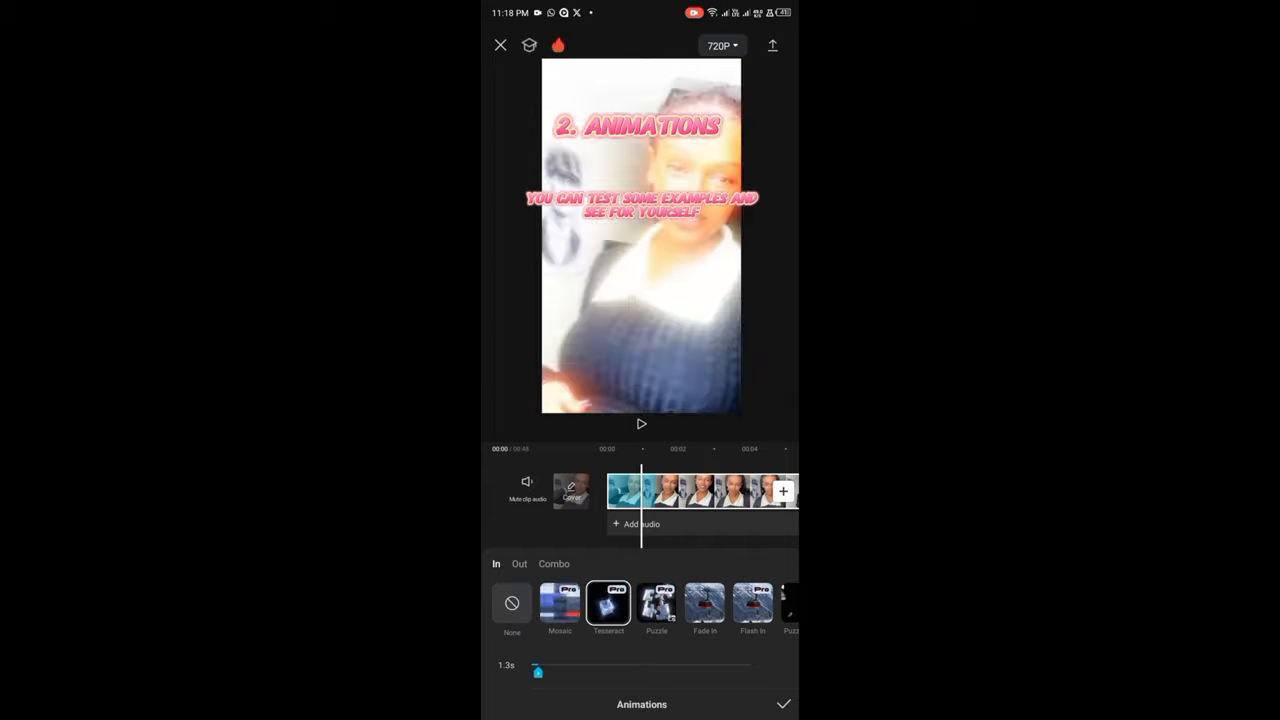
click(640, 424)
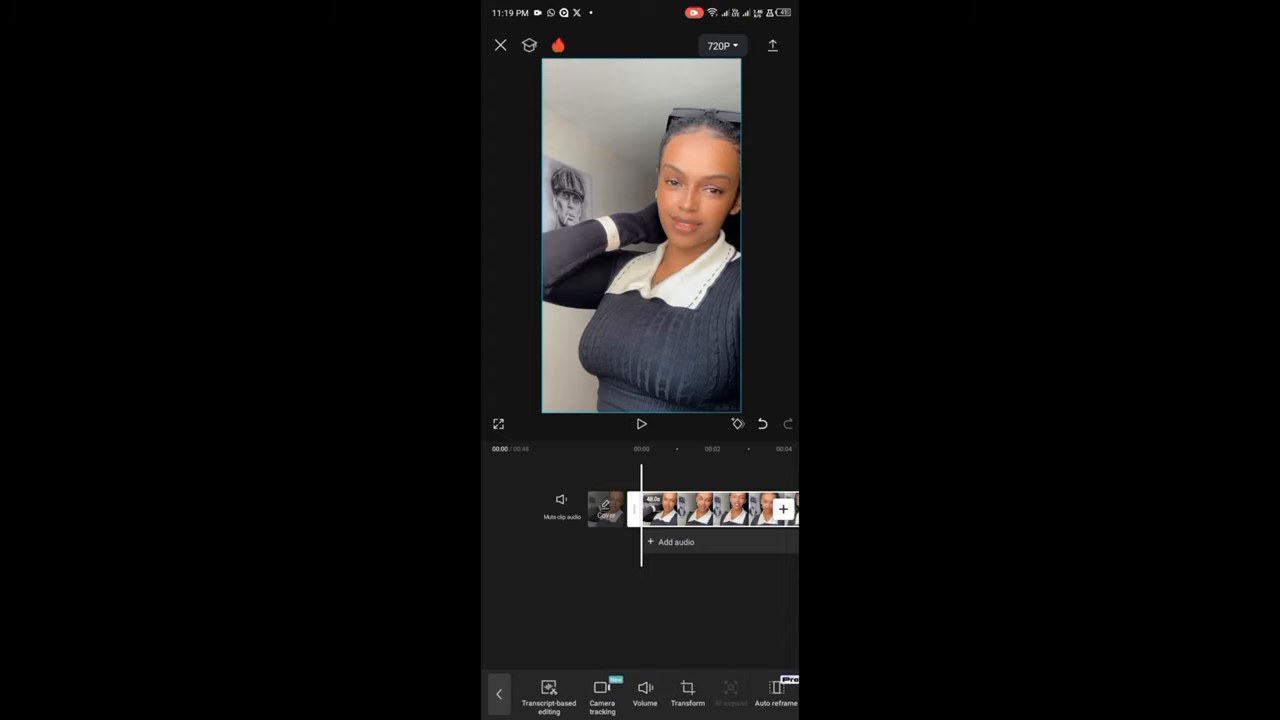
Step: Bring up Camera tracking with Face chosen as the tracking subject
click(600, 694)
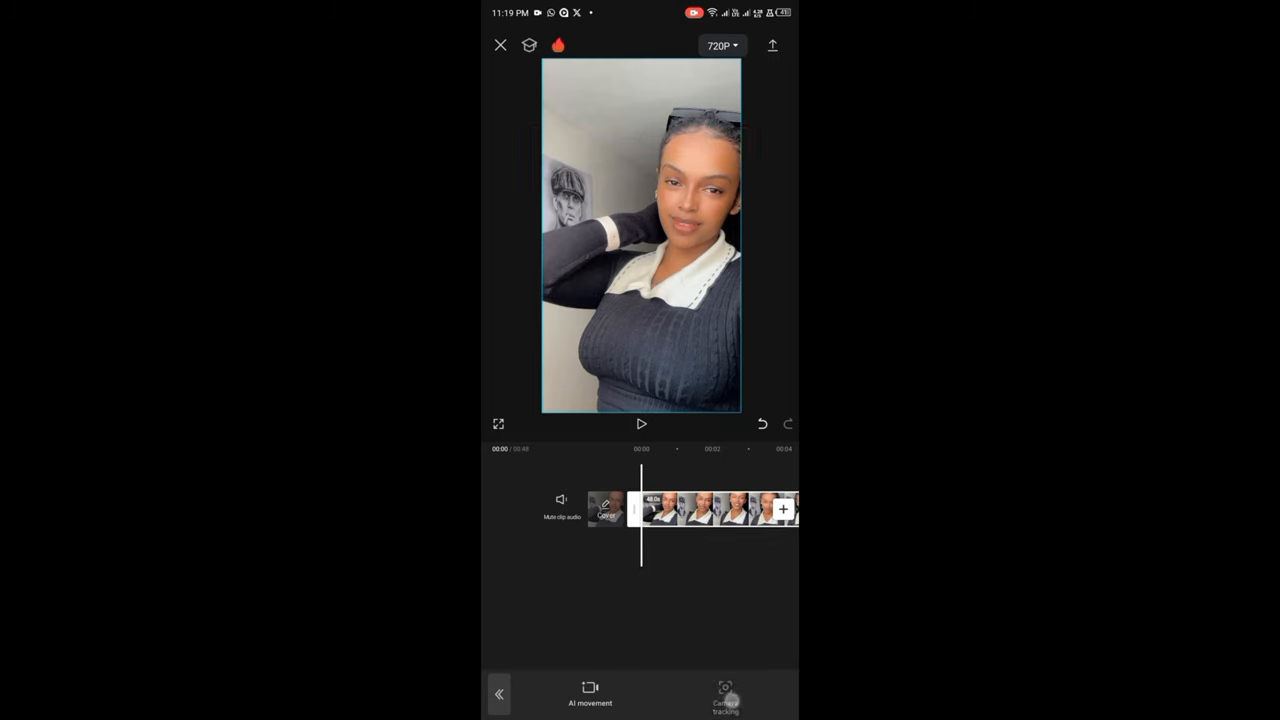
click(724, 696)
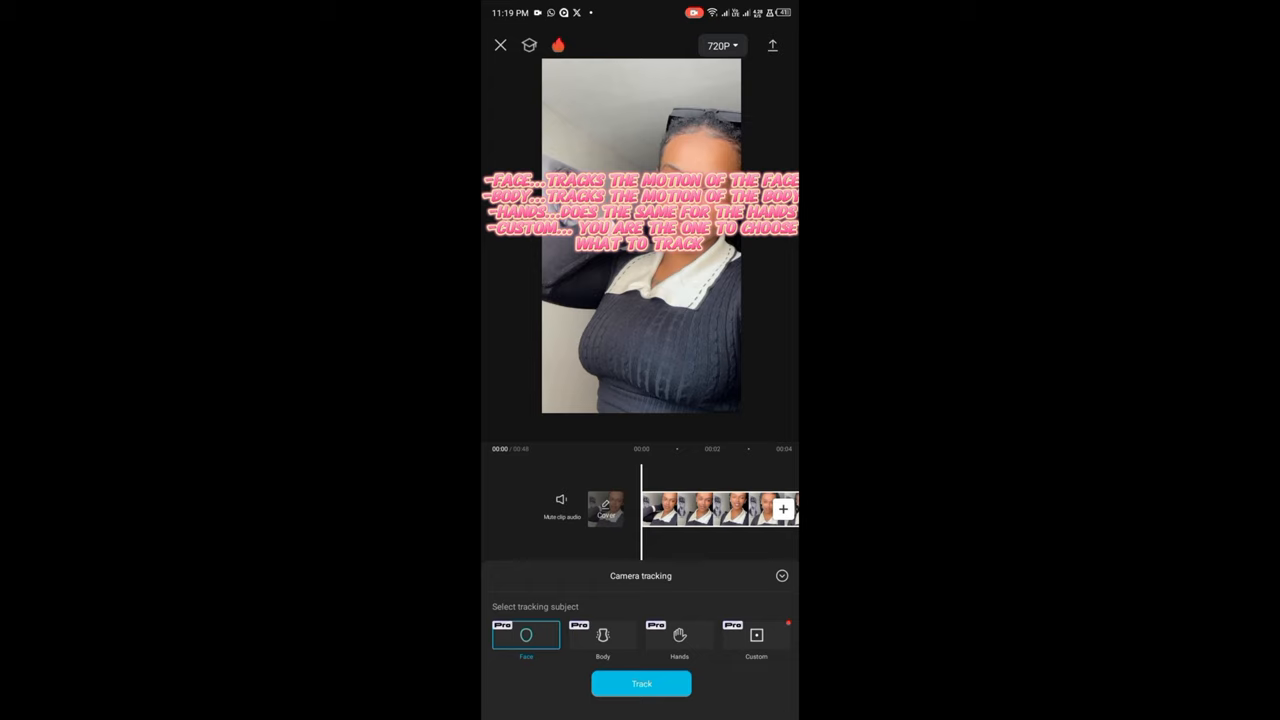
click(640, 684)
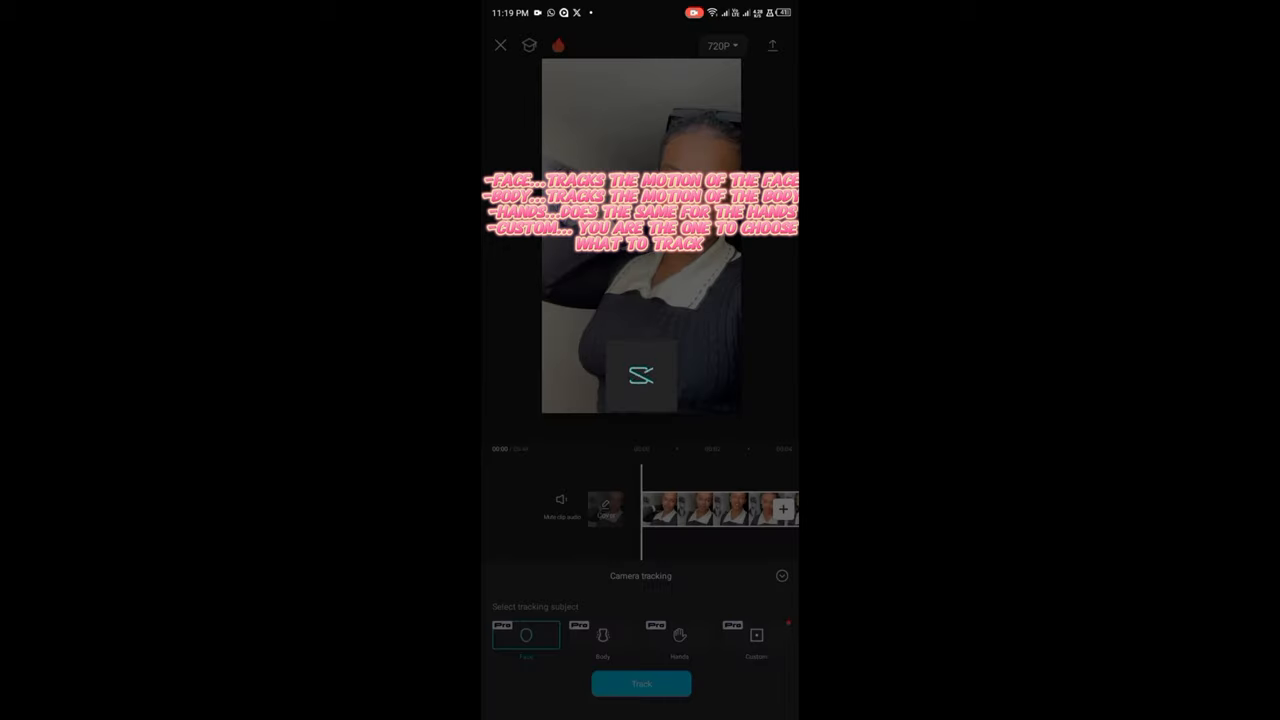
click(640, 684)
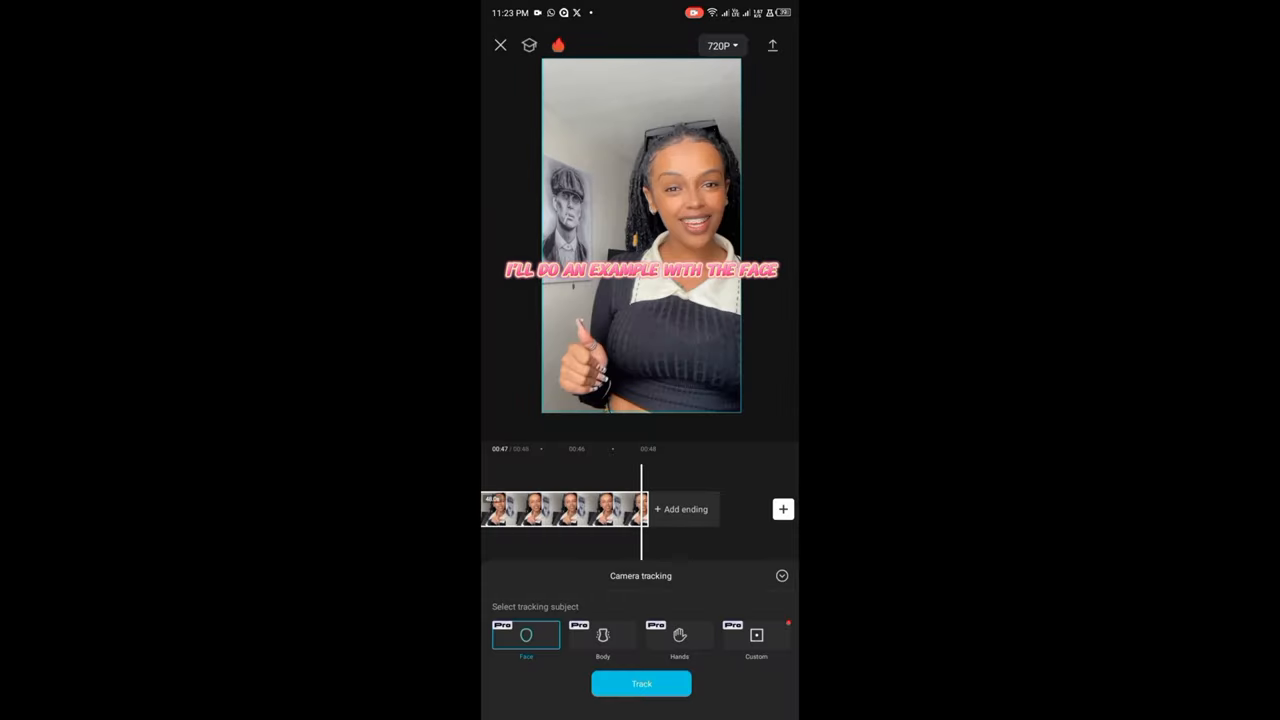
Step: Track the face across the clip, preview it, then start removing the tracking
click(640, 684)
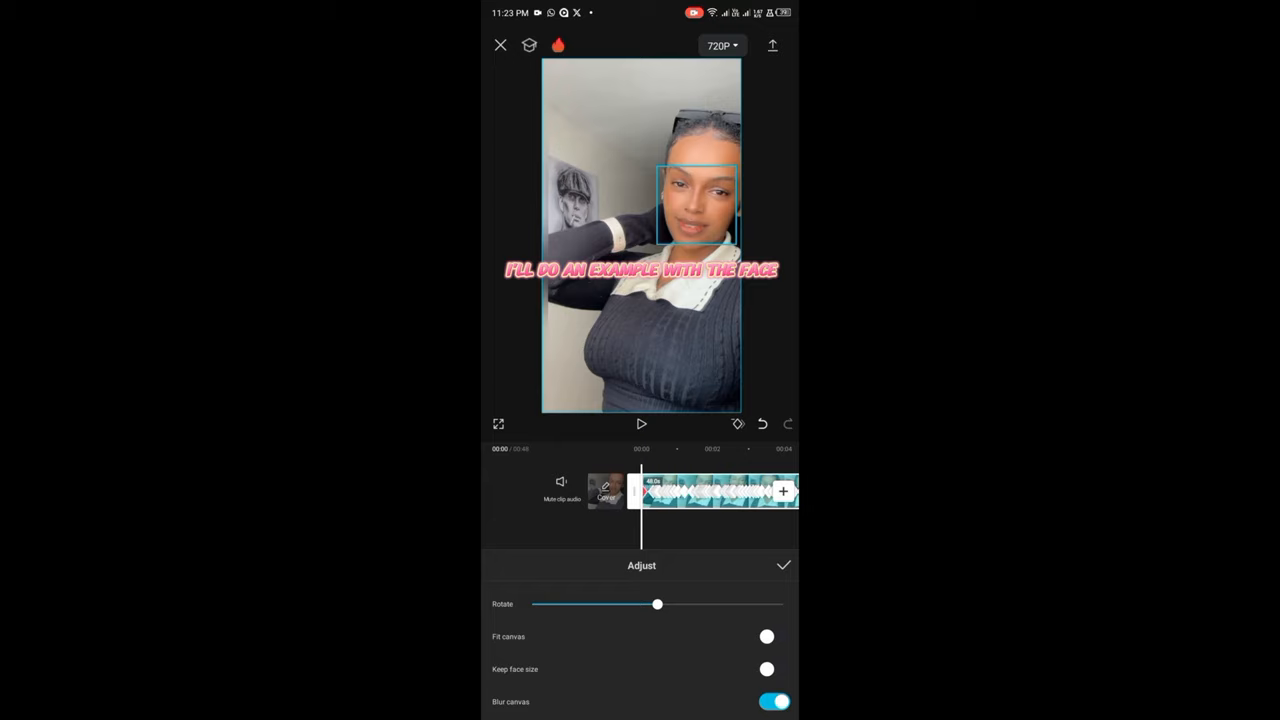
click(640, 424)
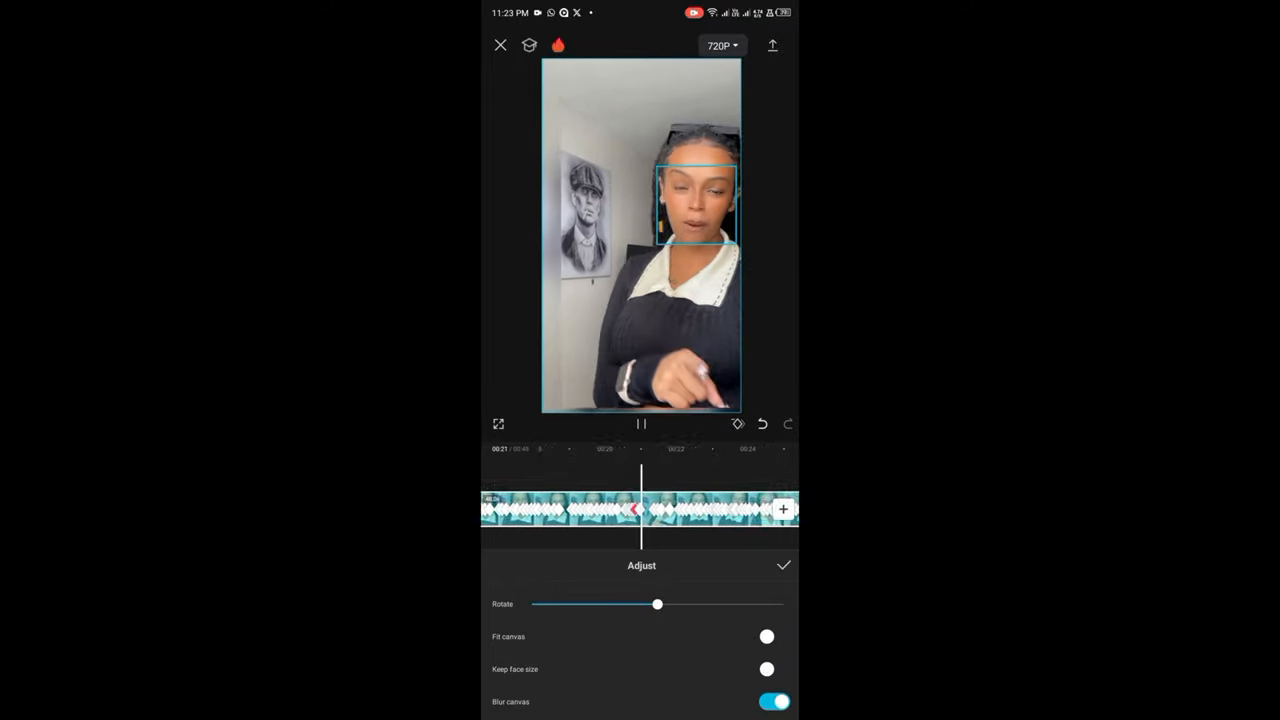
click(744, 692)
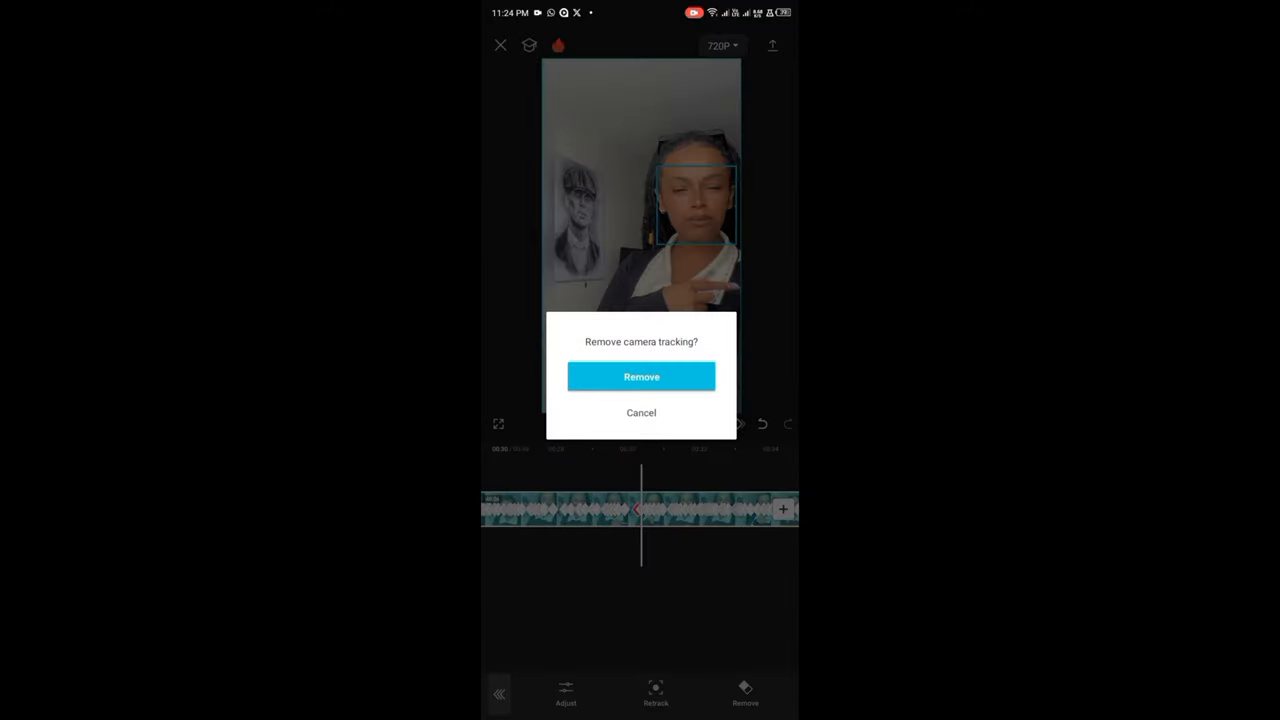
Step: Confirm removing camera tracking and return to the clip's main toolbar
click(640, 376)
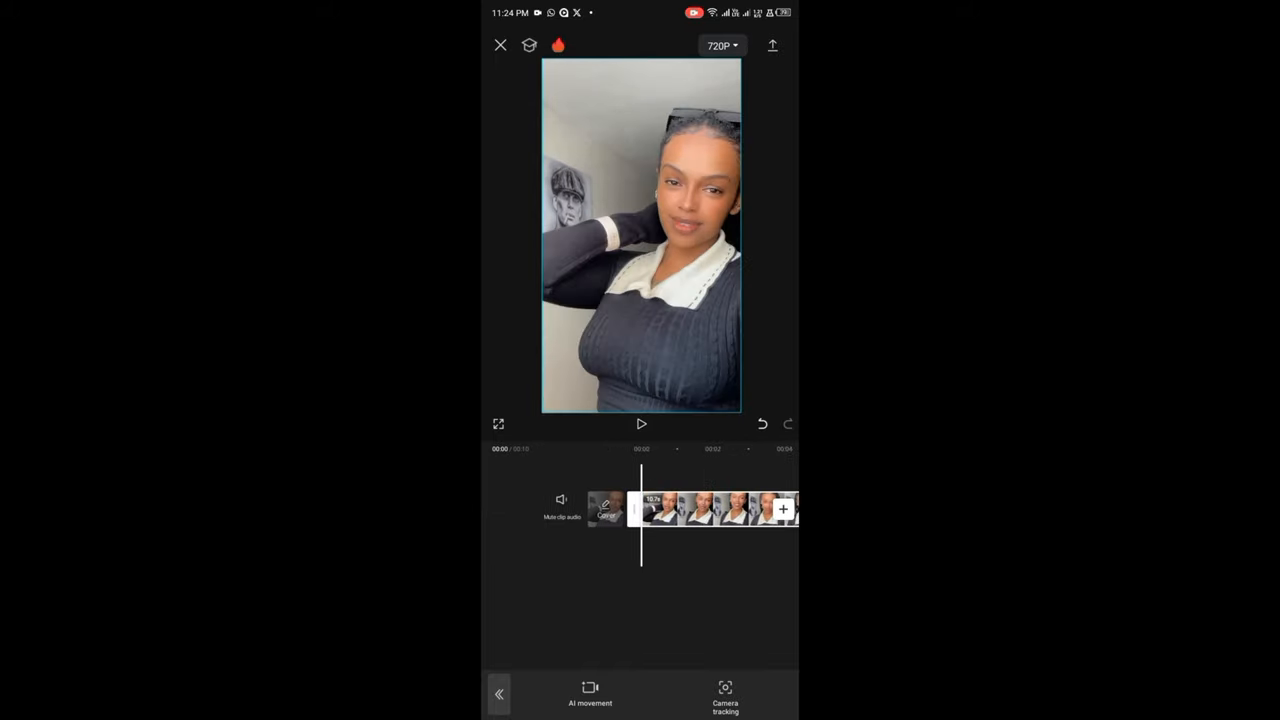
click(724, 696)
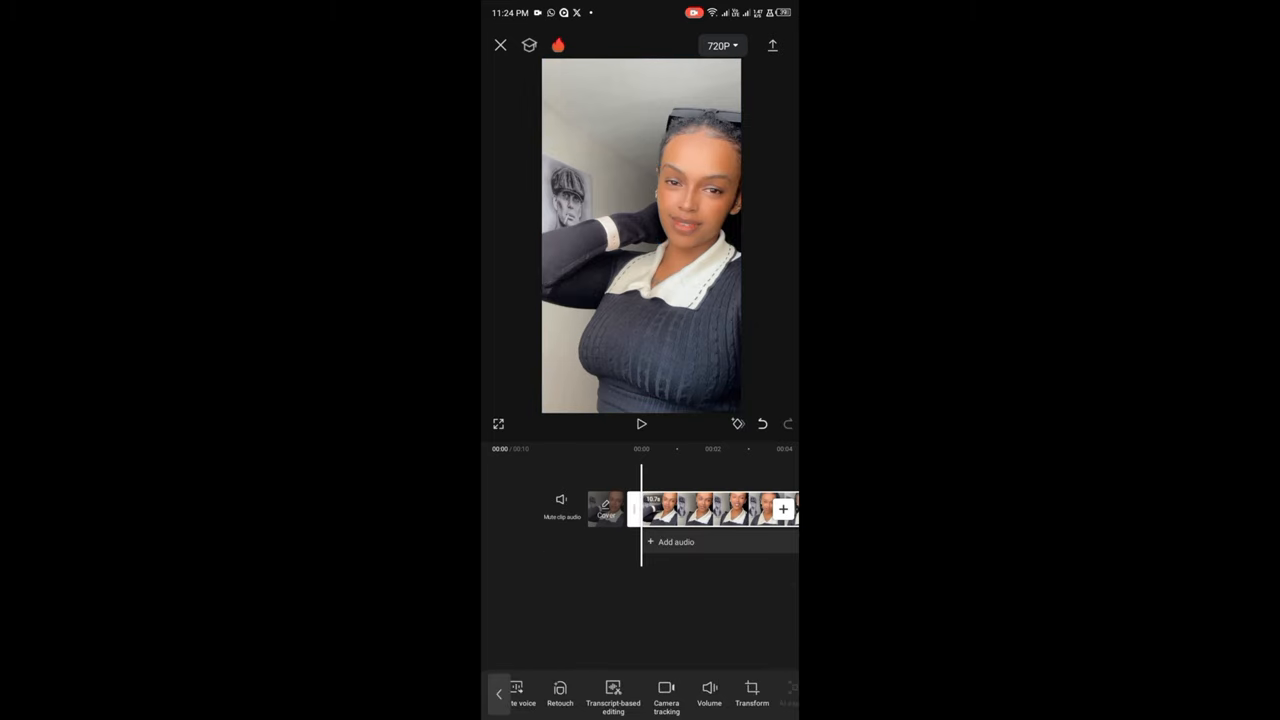
scroll(left, 3)
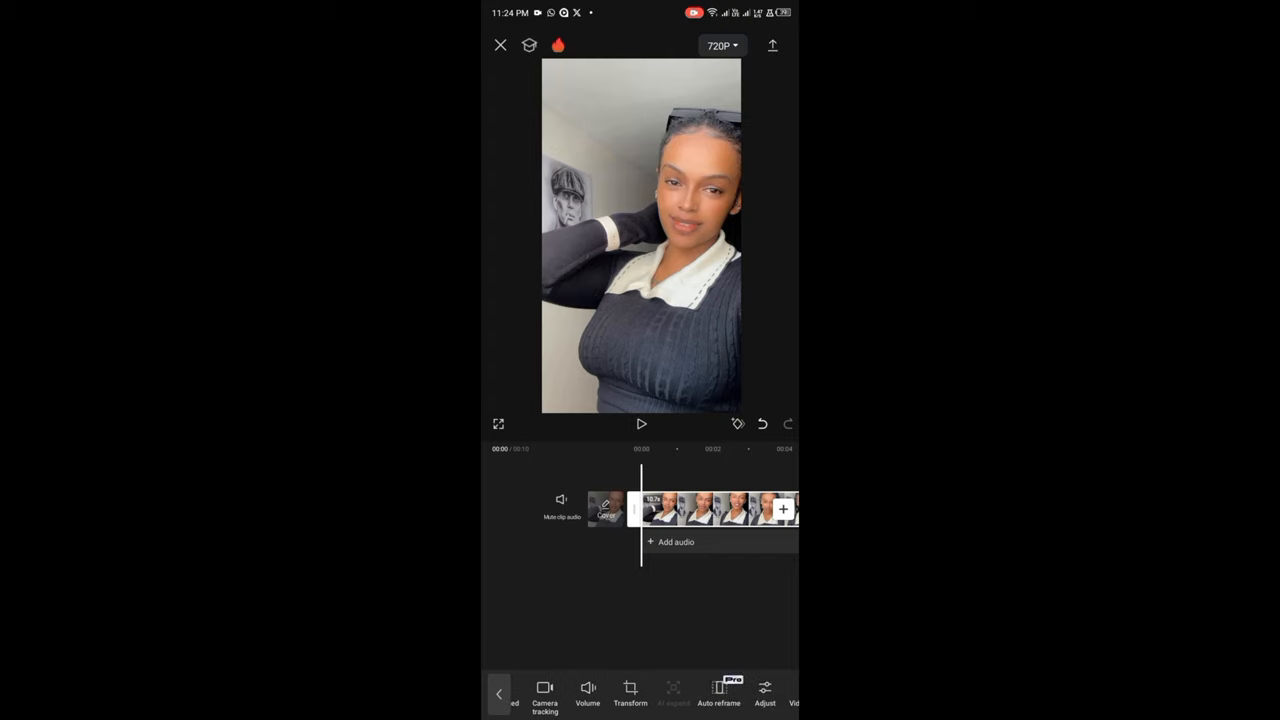
scroll(left, 3)
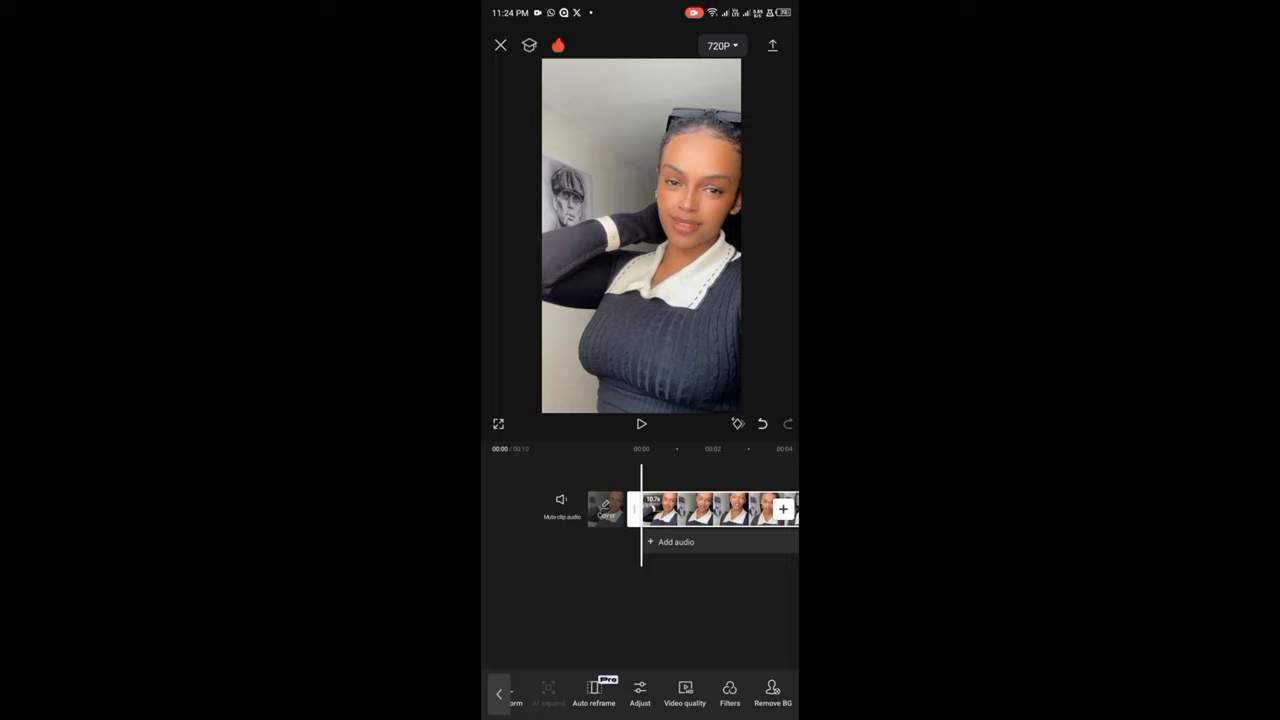
scroll(left, 3)
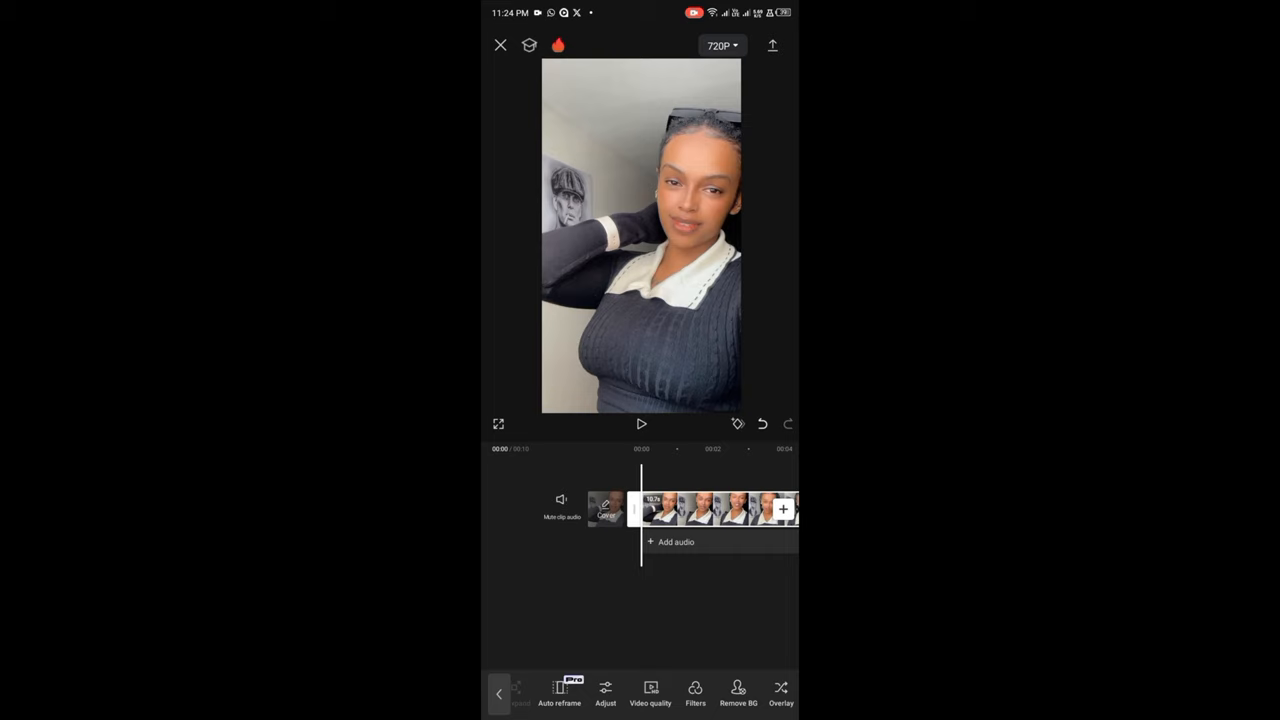
Step: Add the same video again and move the copy onto an overlay track
click(650, 692)
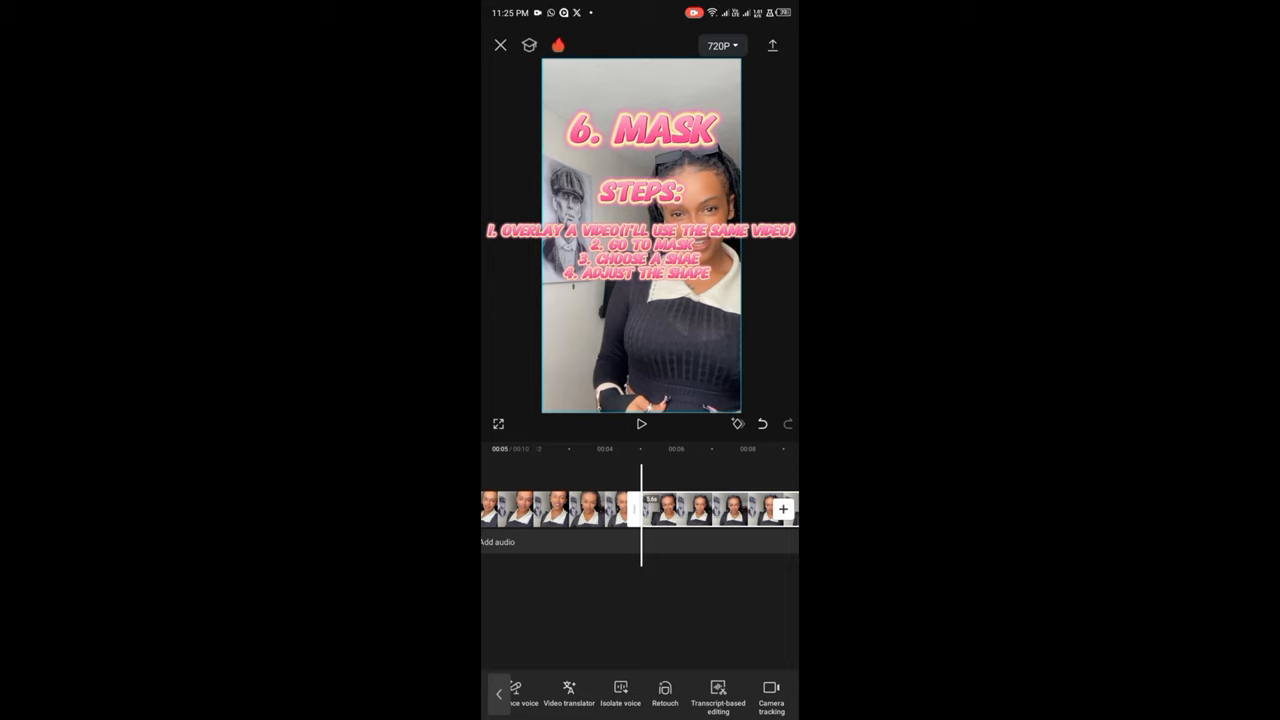
scroll(left, 3)
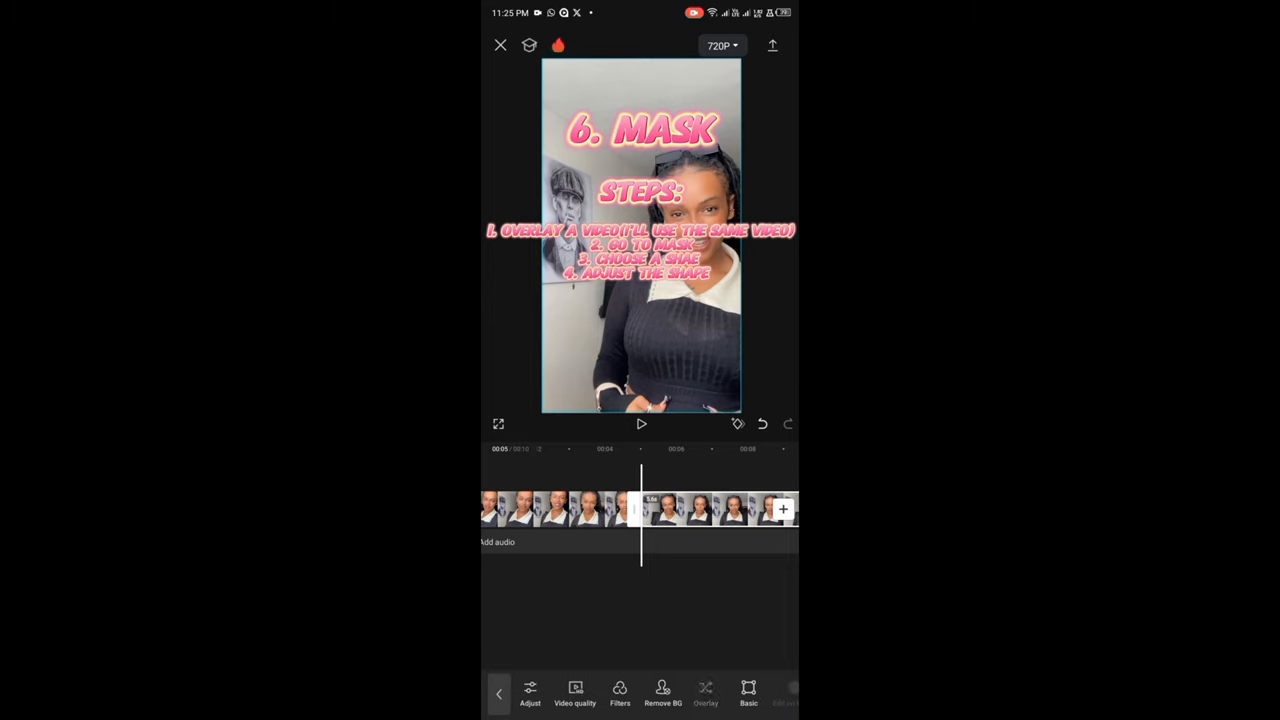
click(704, 692)
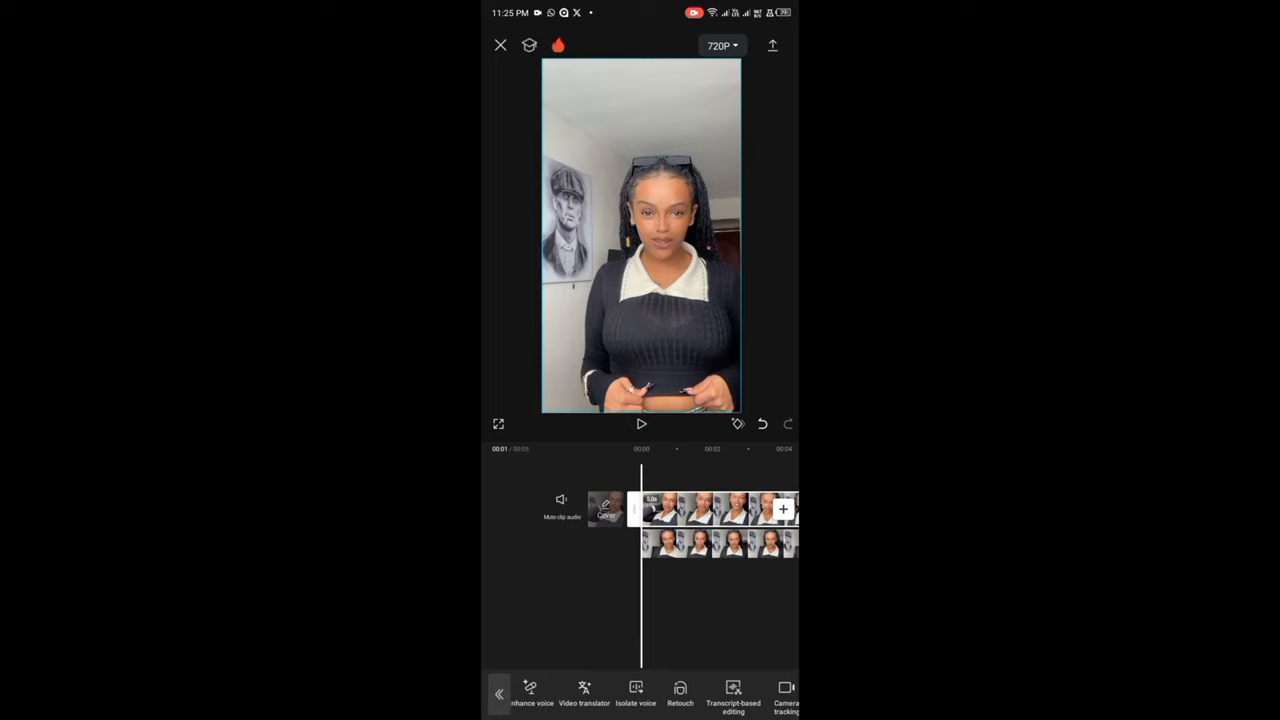
Step: Apply a mask shape to the overlay clip
scroll(left, 3)
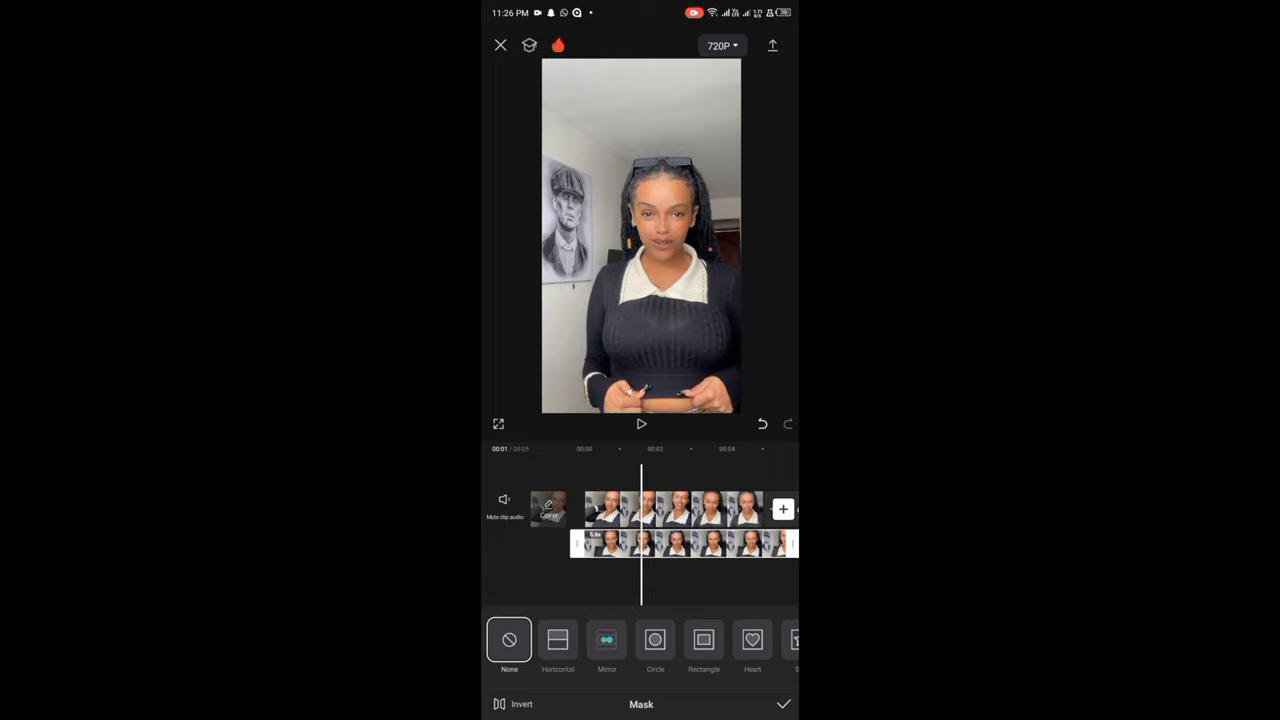
click(606, 640)
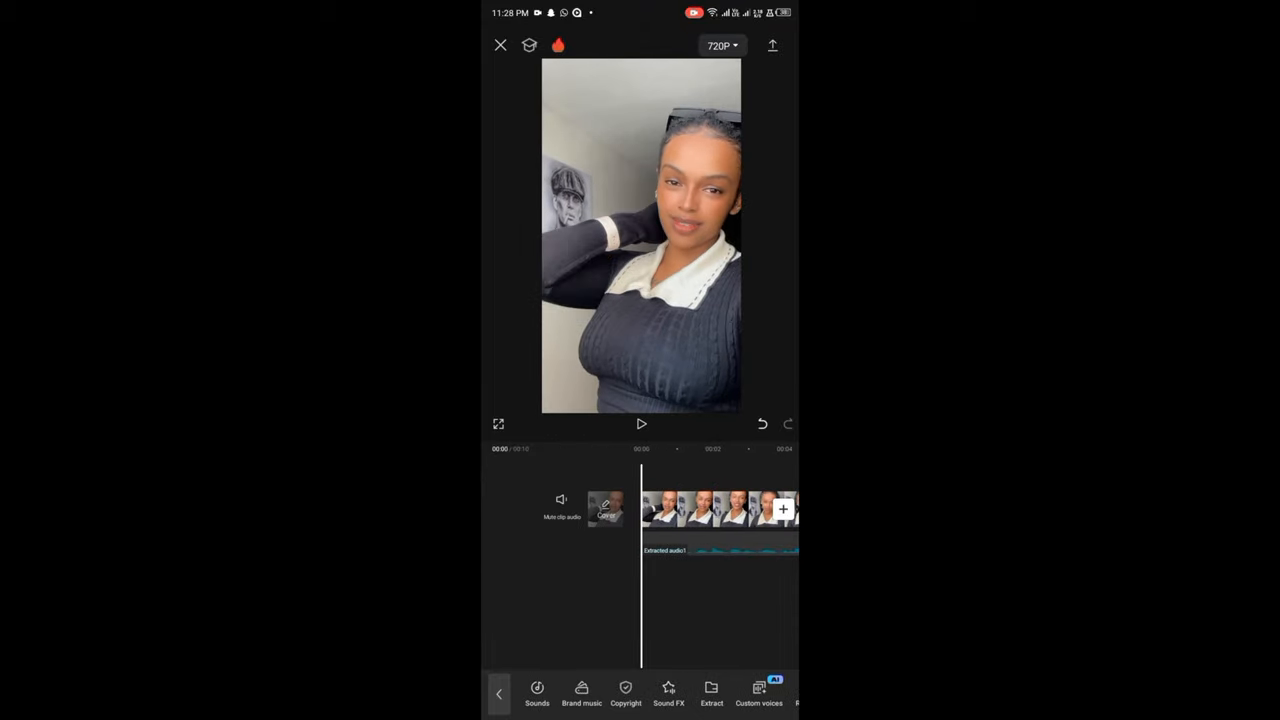
click(640, 424)
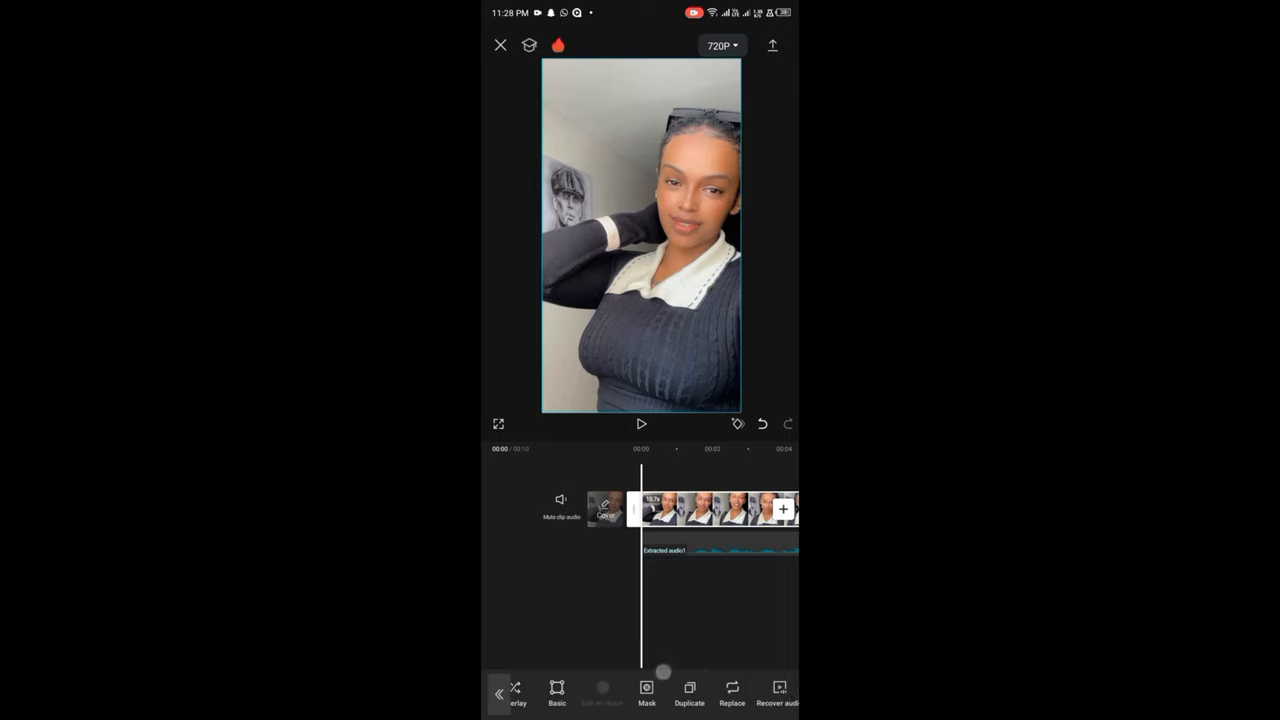
scroll(left, 3)
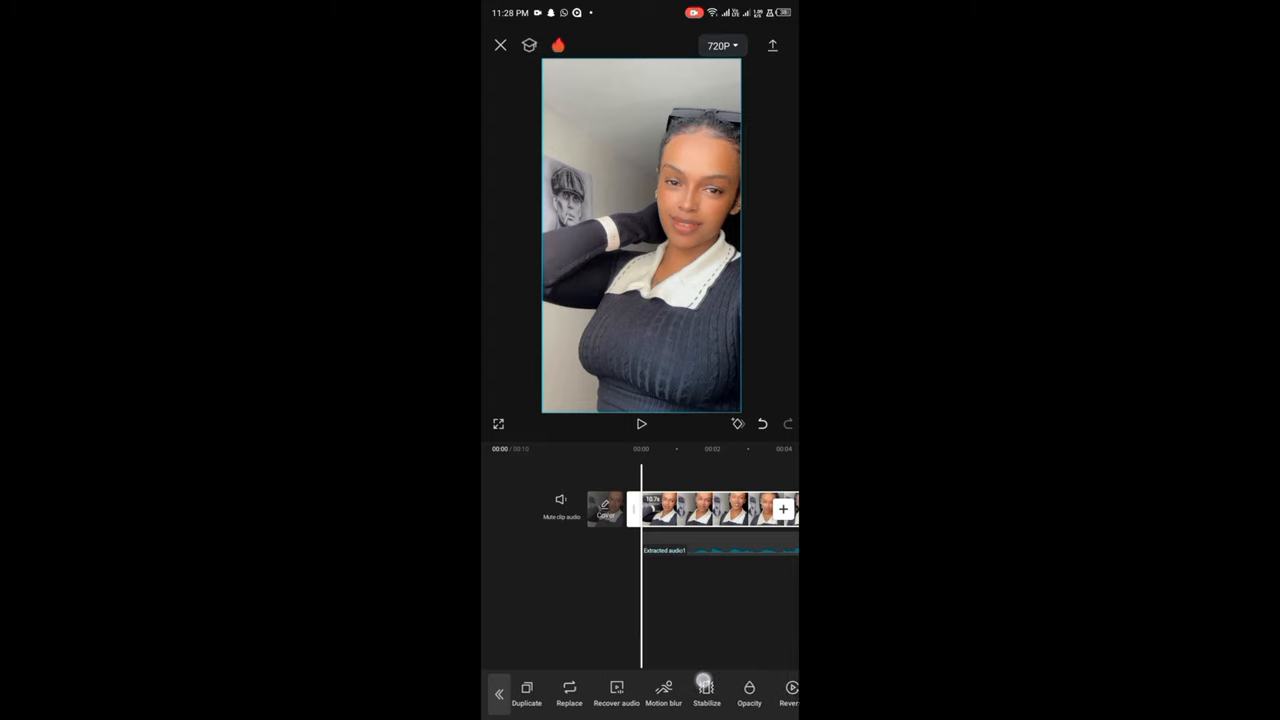
Step: Fade the selfie clip to 44 opacity, then raise it back through 79 to a brighter final level
click(748, 690)
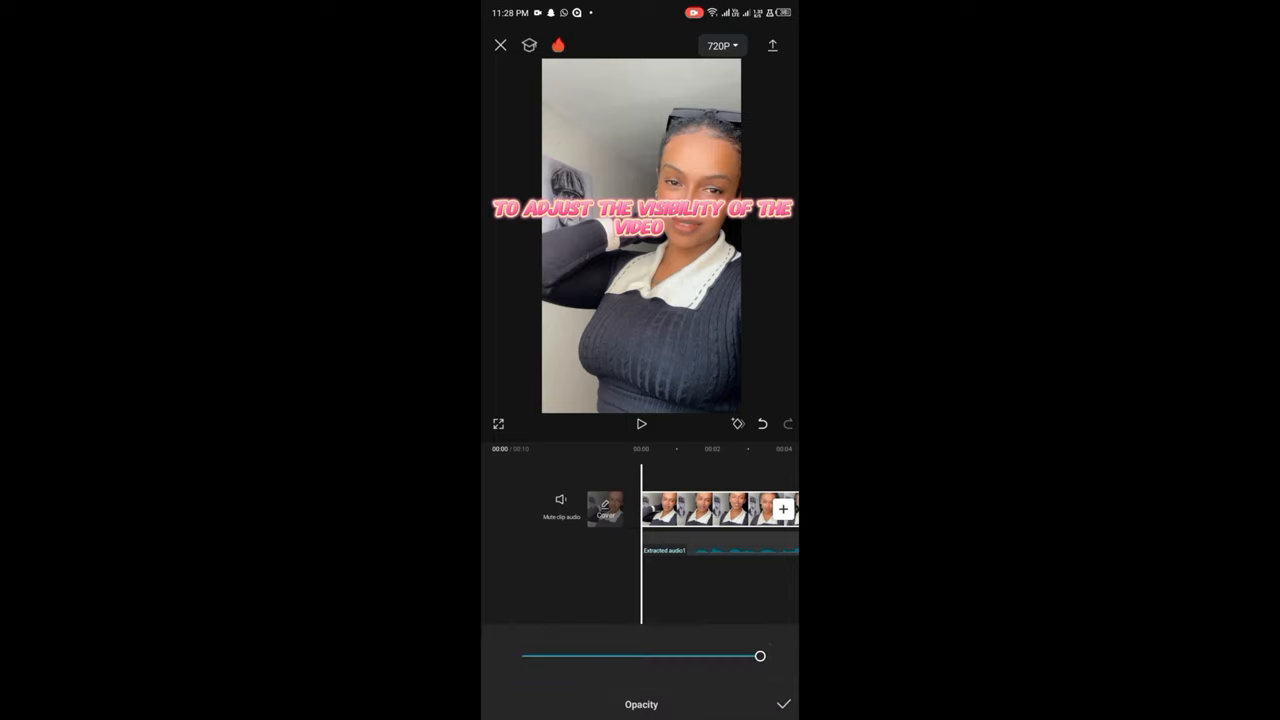
drag(760, 656, 624, 656)
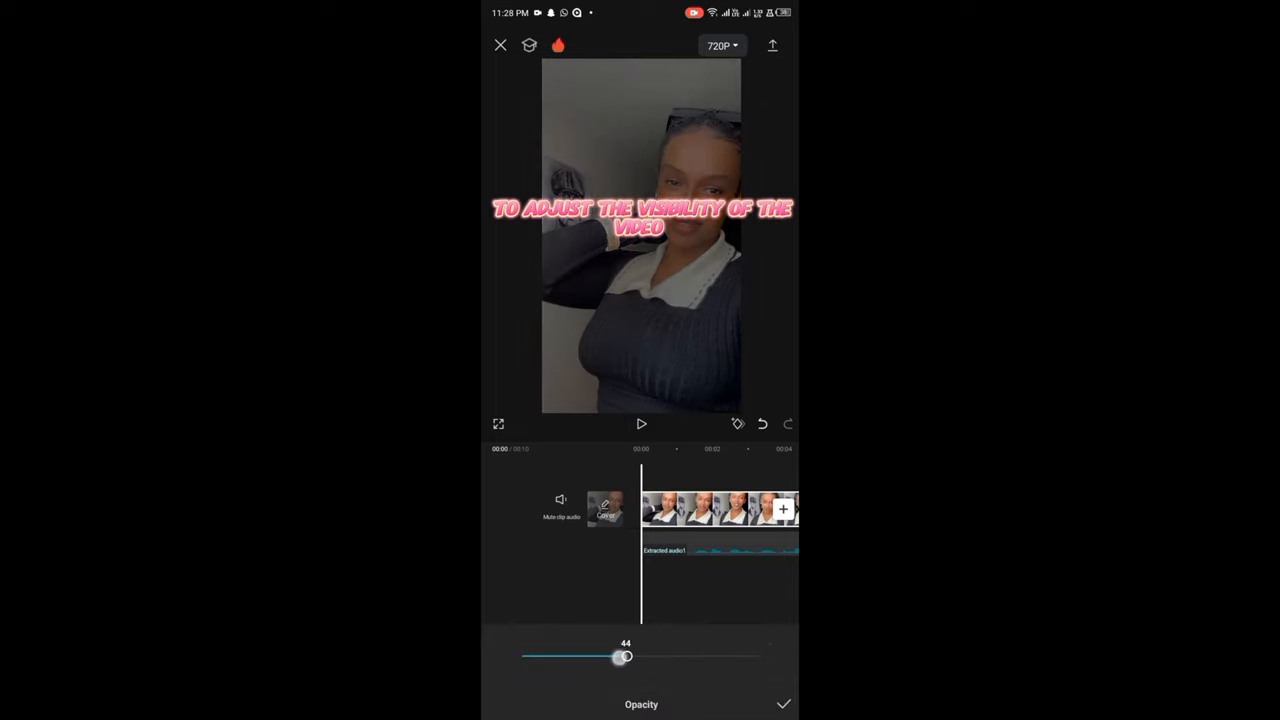
drag(624, 656, 710, 656)
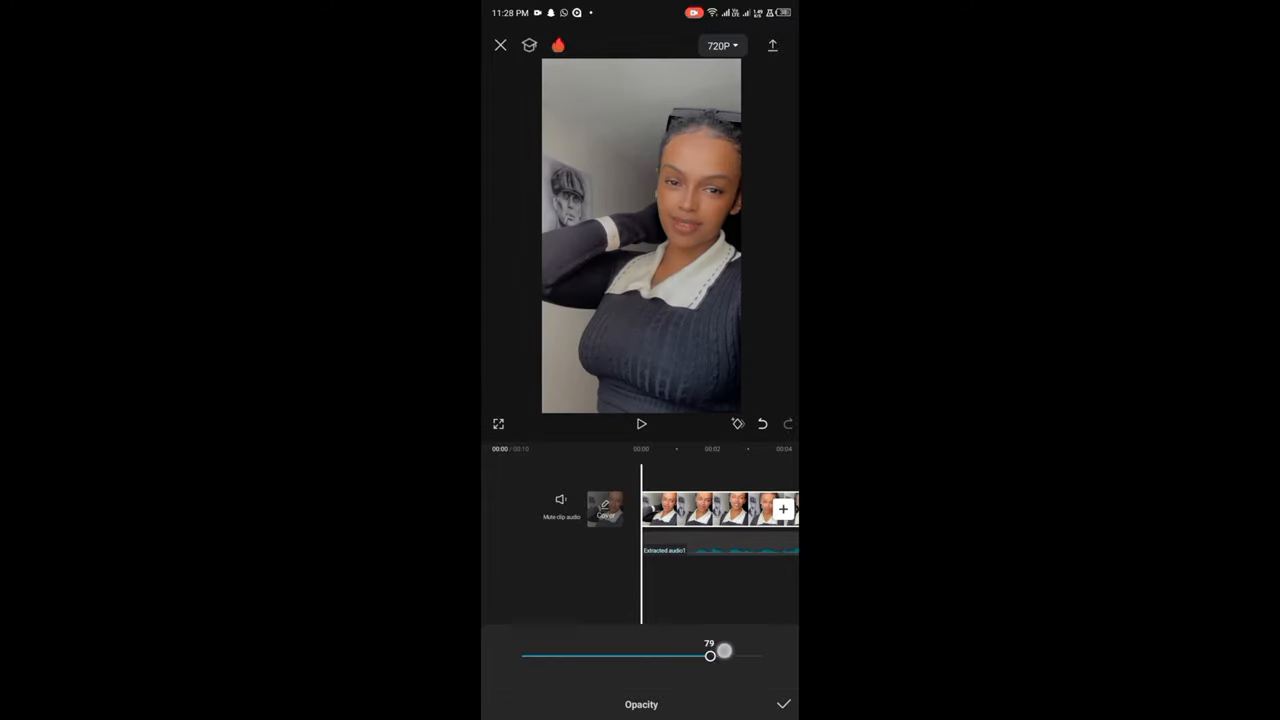
drag(710, 656, 760, 656)
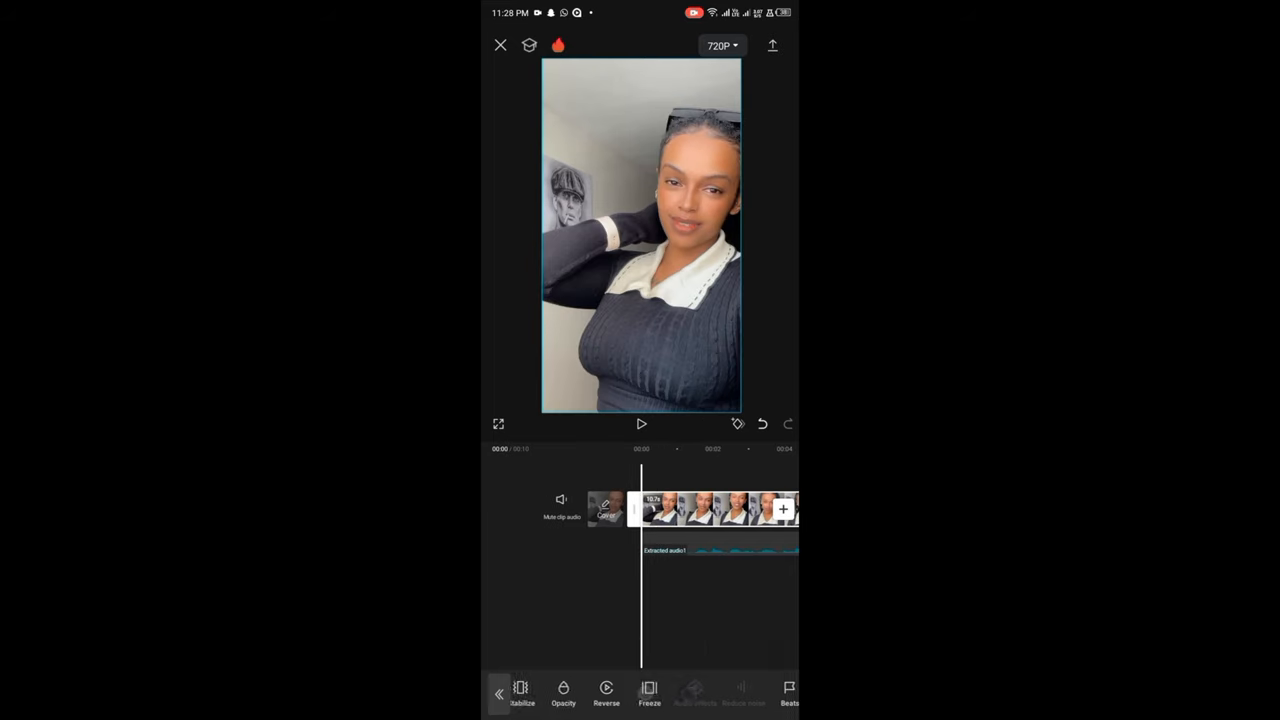
click(648, 692)
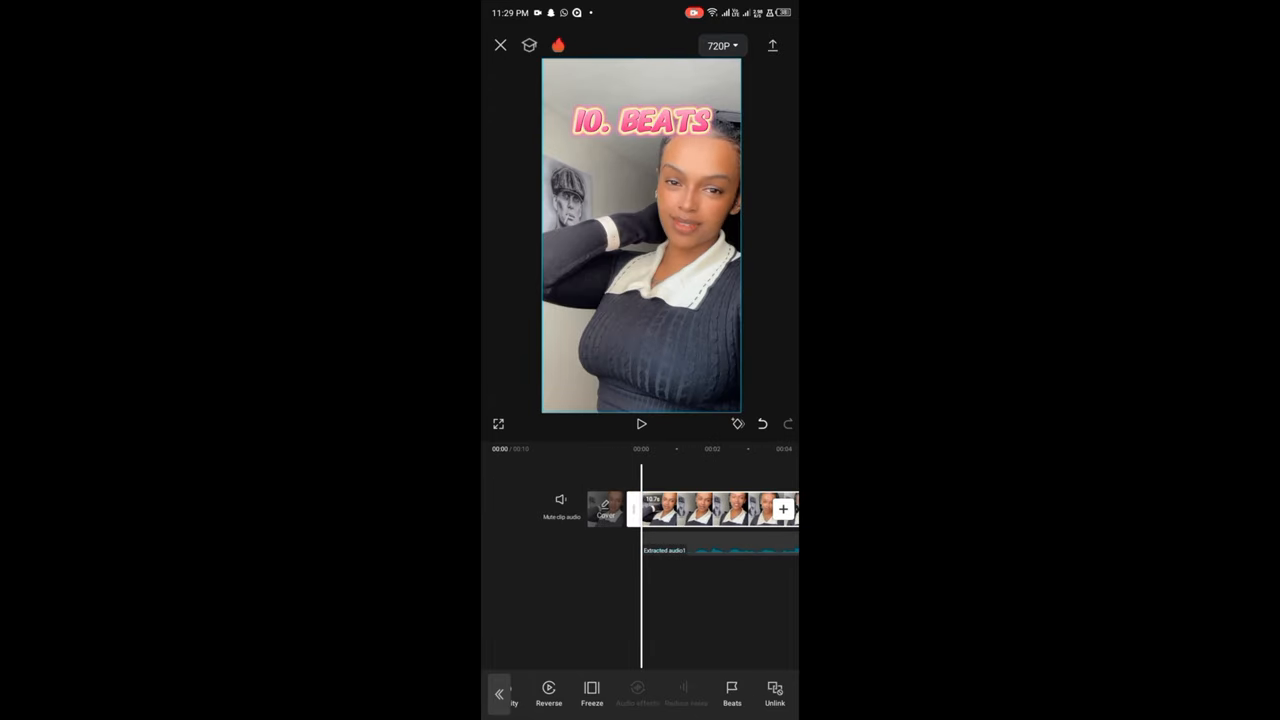
Step: Auto-generate beat markers for the clip's audio with the slider set to Intense and confirm them
click(732, 696)
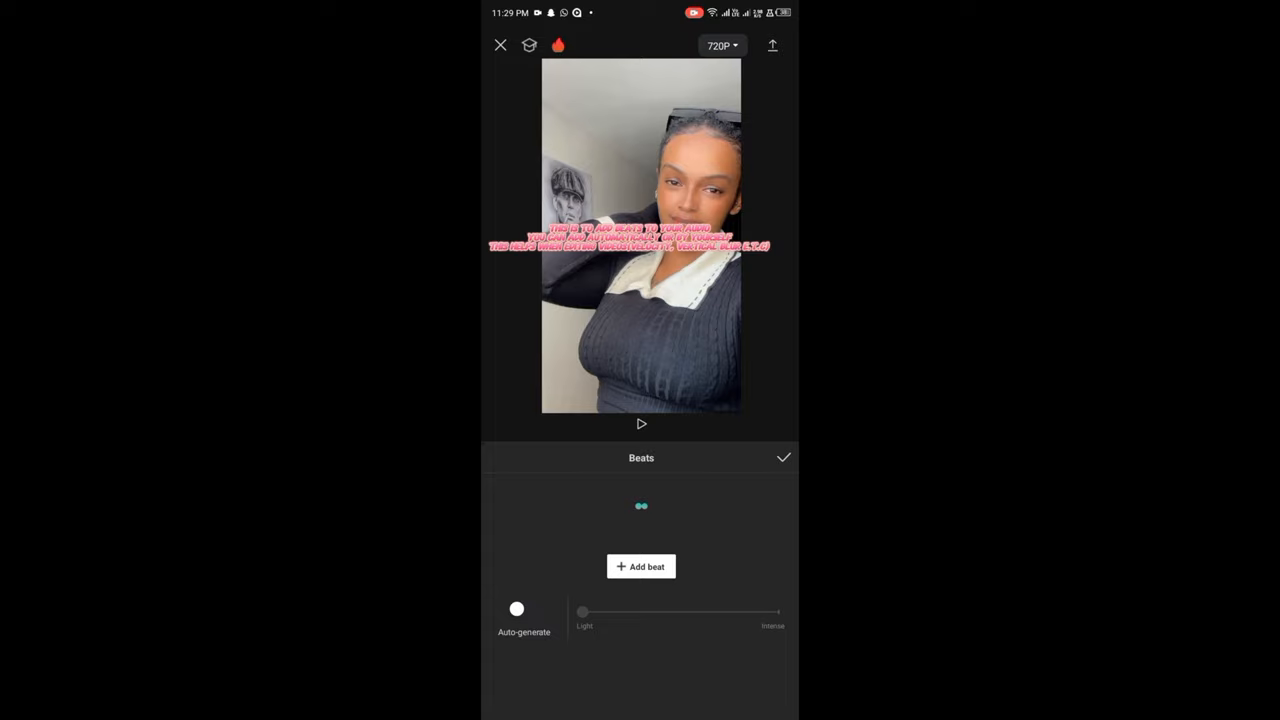
click(516, 608)
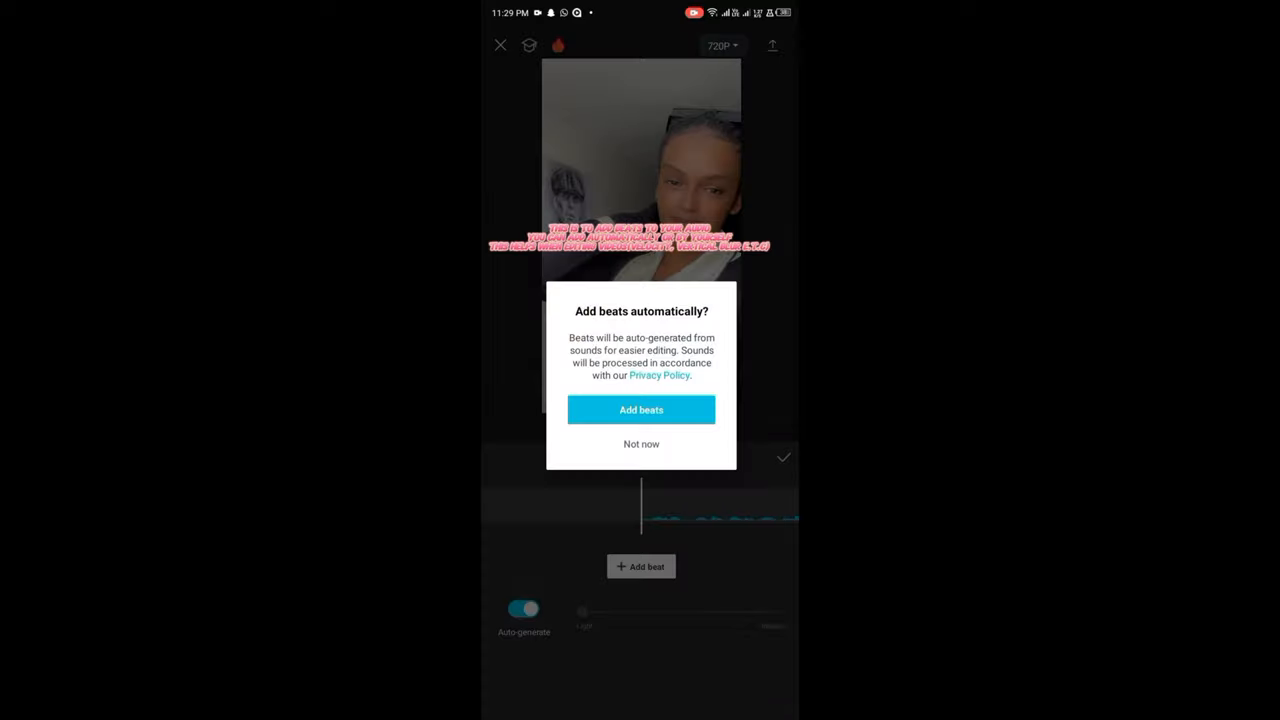
click(640, 410)
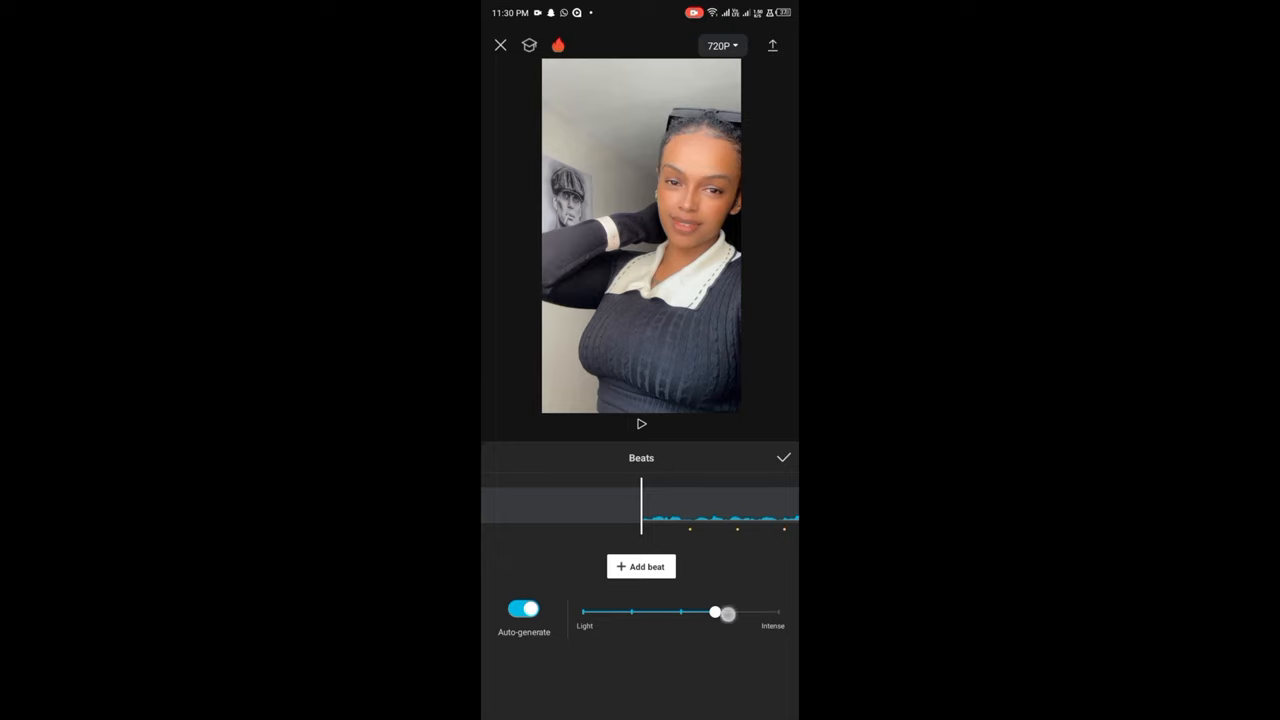
drag(716, 612, 780, 612)
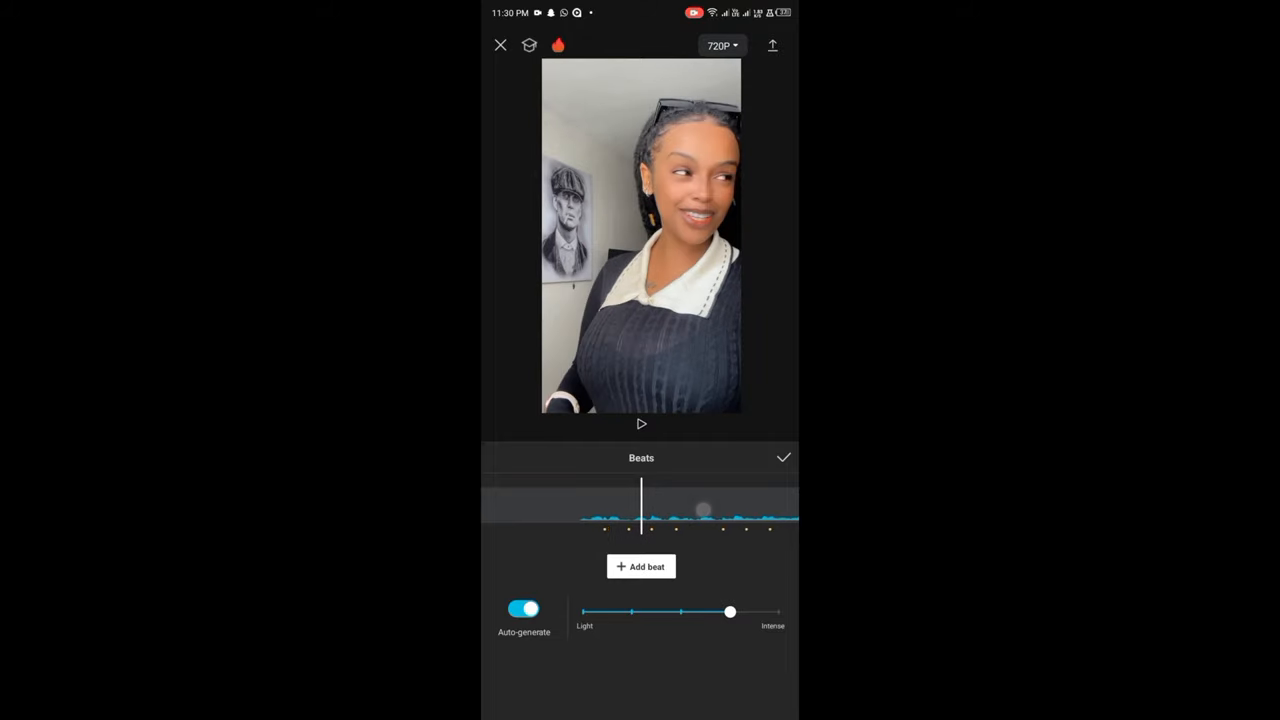
click(784, 458)
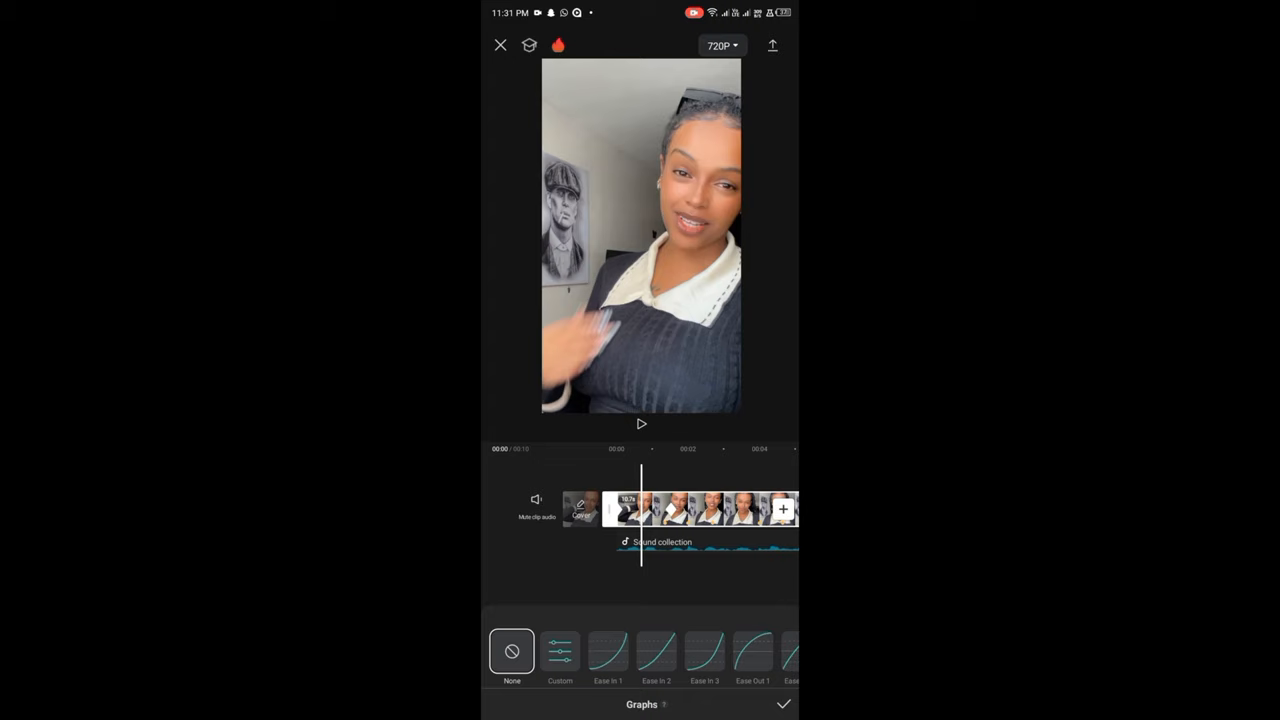
Step: Scroll the keyframe graph presets to reveal Ease In and Ease Out curves
scroll(left, 3)
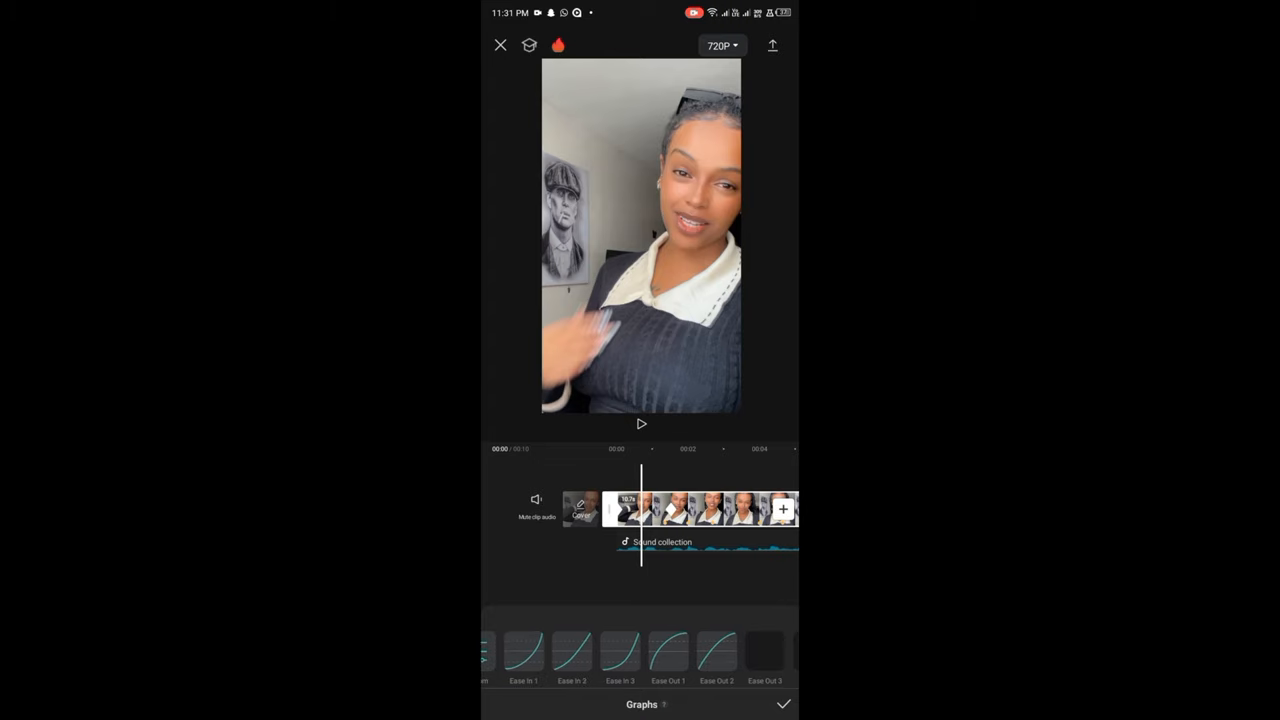